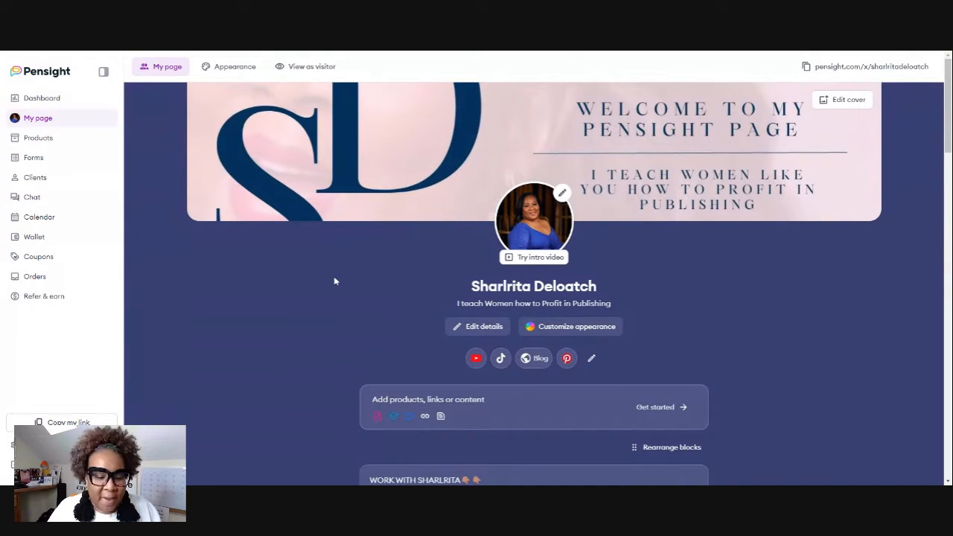
- Scroll My page to find the Publishing Power Chat block
scroll("down", 3)
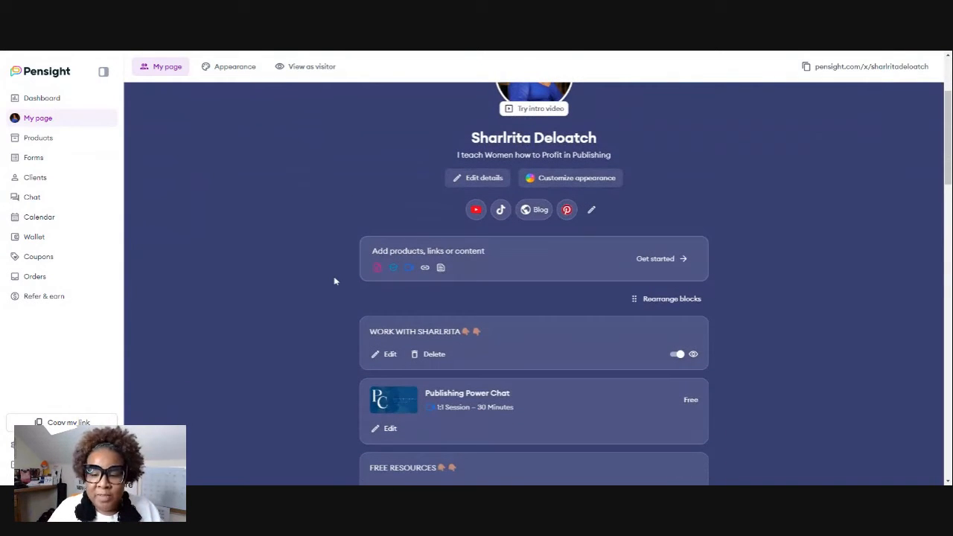
scroll("down", 3)
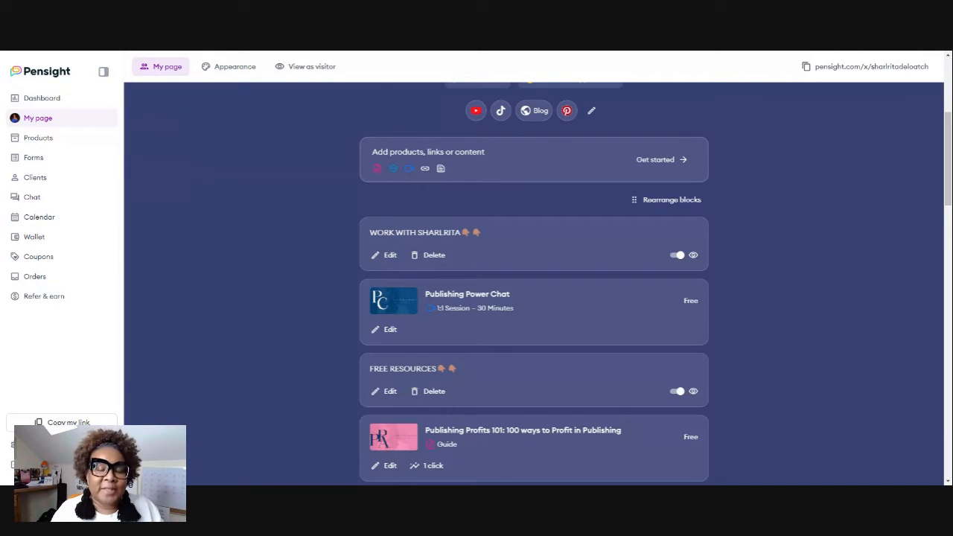
scroll("up", 3)
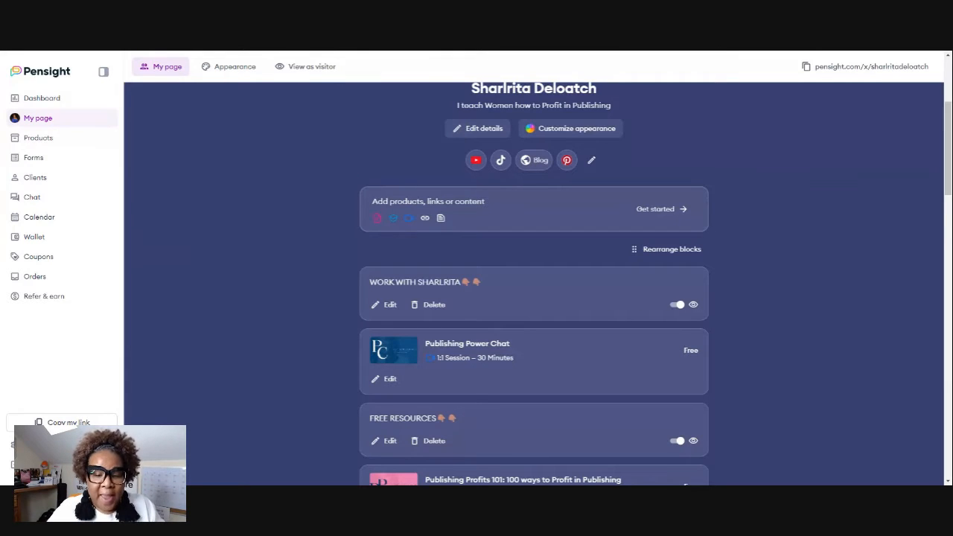
scroll("down", 3)
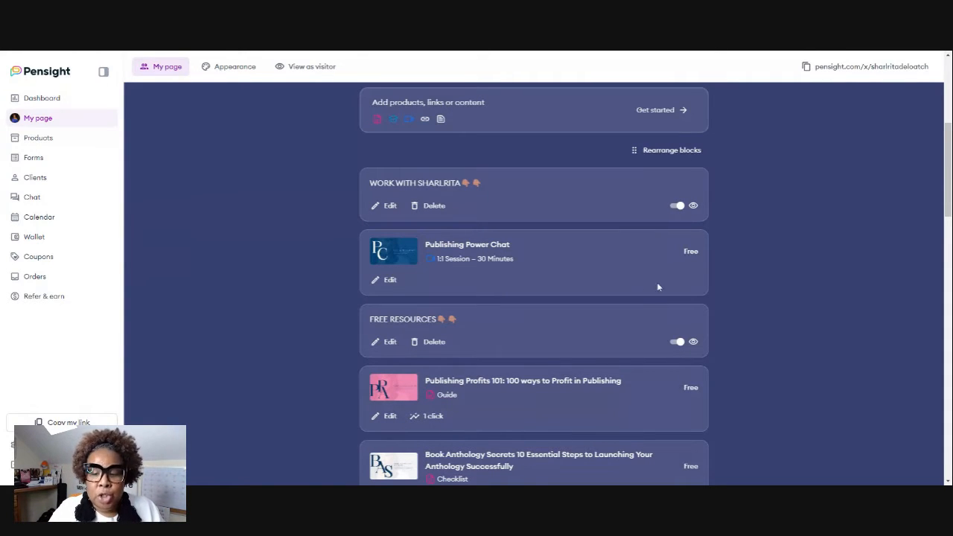
scroll("down", 3)
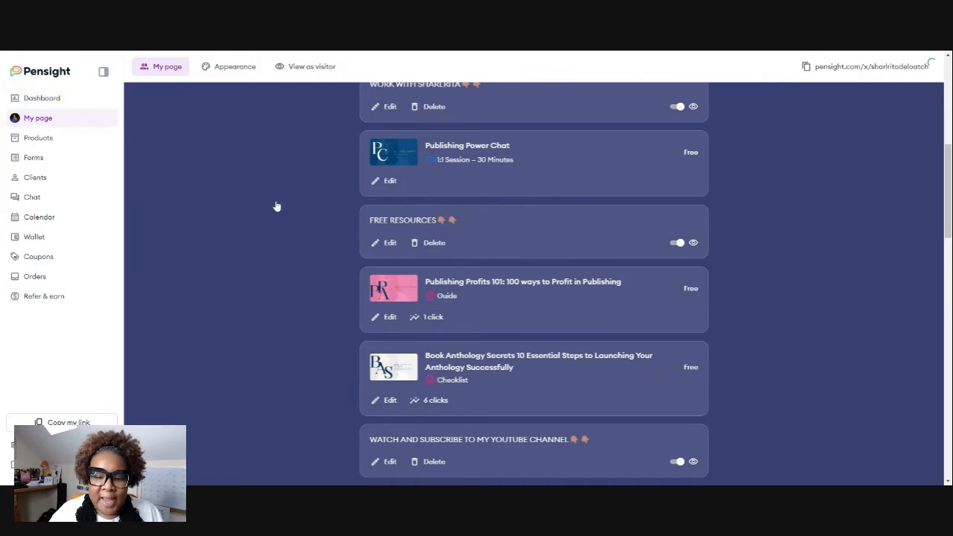
- Open the Publishing Power Chat editor and review Edit Basics and the sales description
left_click(389, 180)
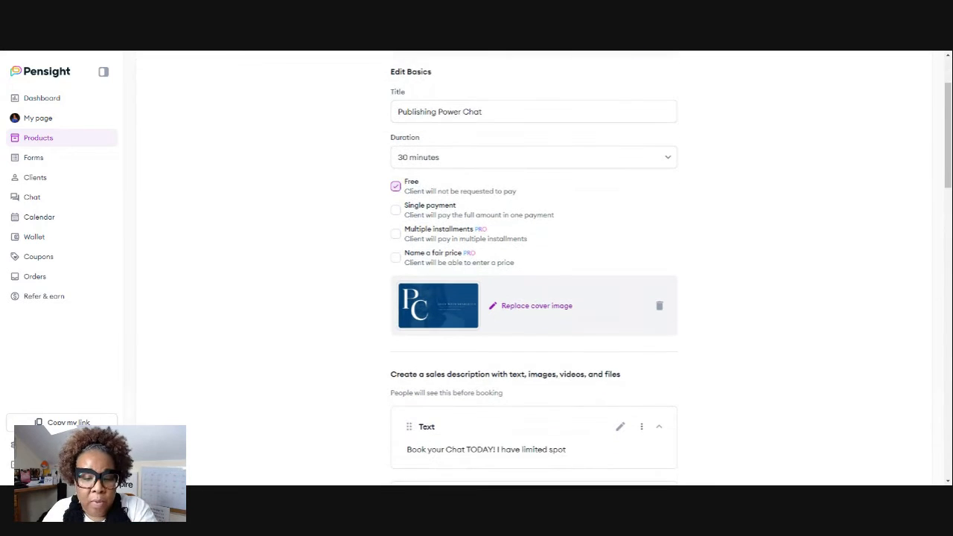
scroll("down", 3)
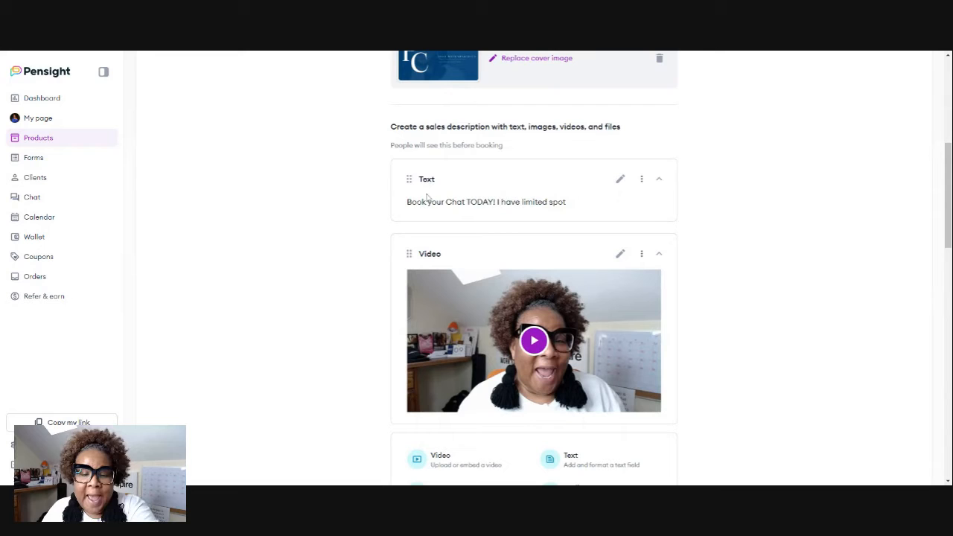
mouse_move(512, 153)
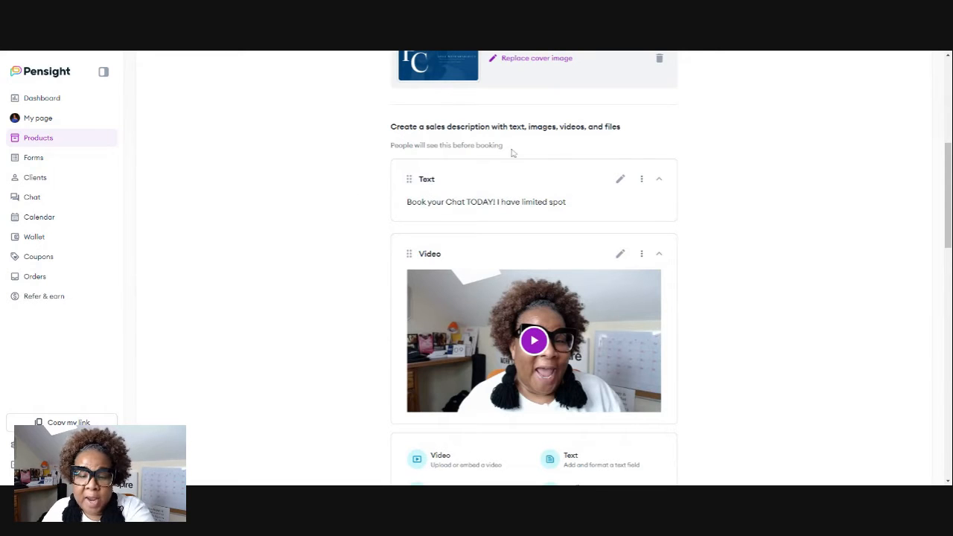
scroll("down", 3)
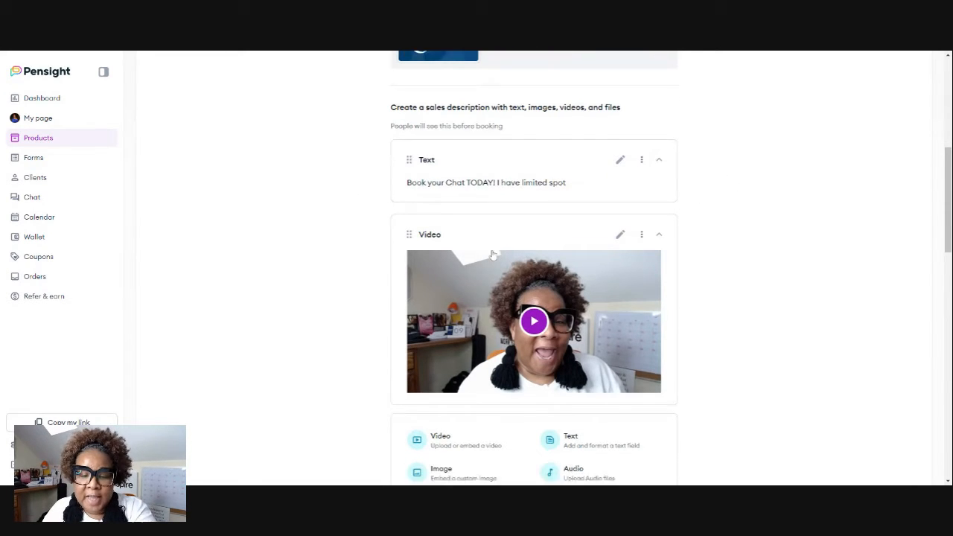
scroll("down", 3)
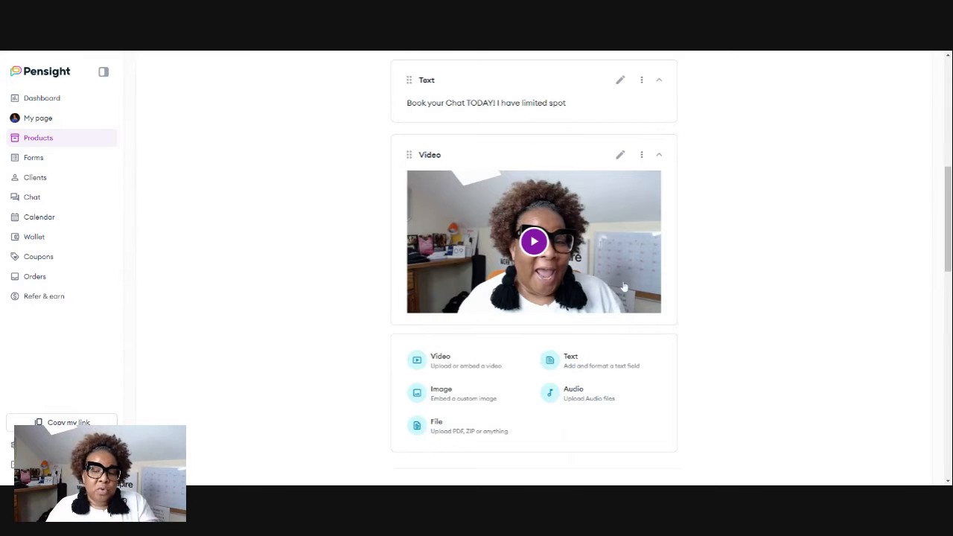
mouse_move(445, 191)
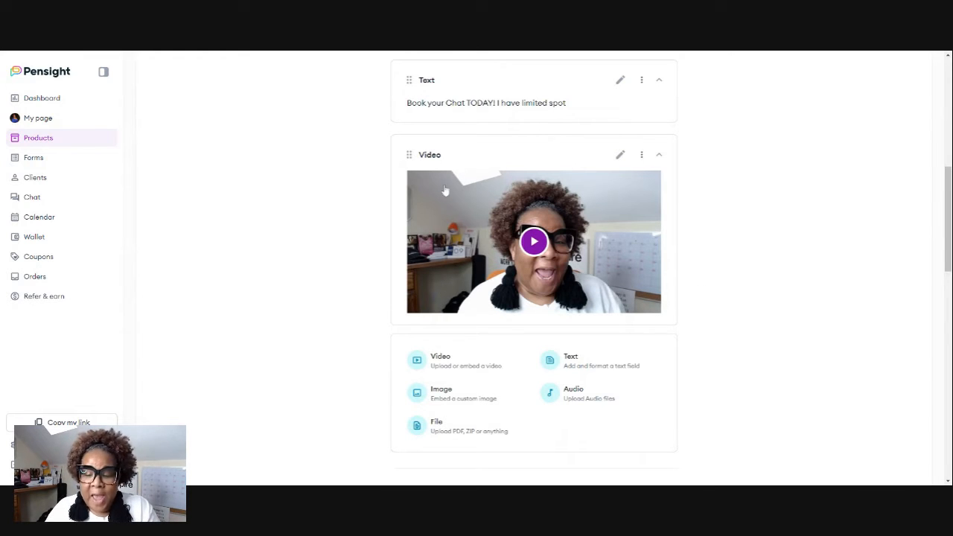
scroll("down", 3)
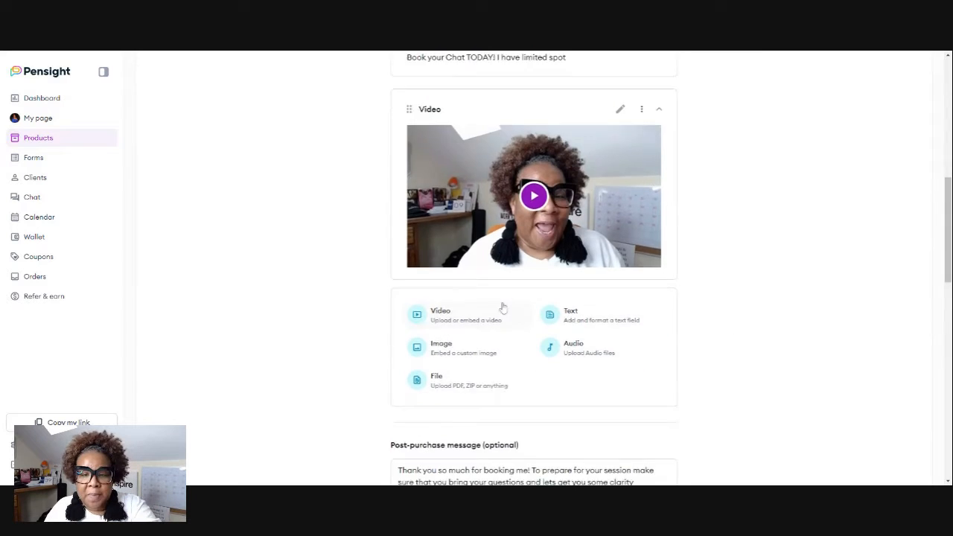
scroll("up", 3)
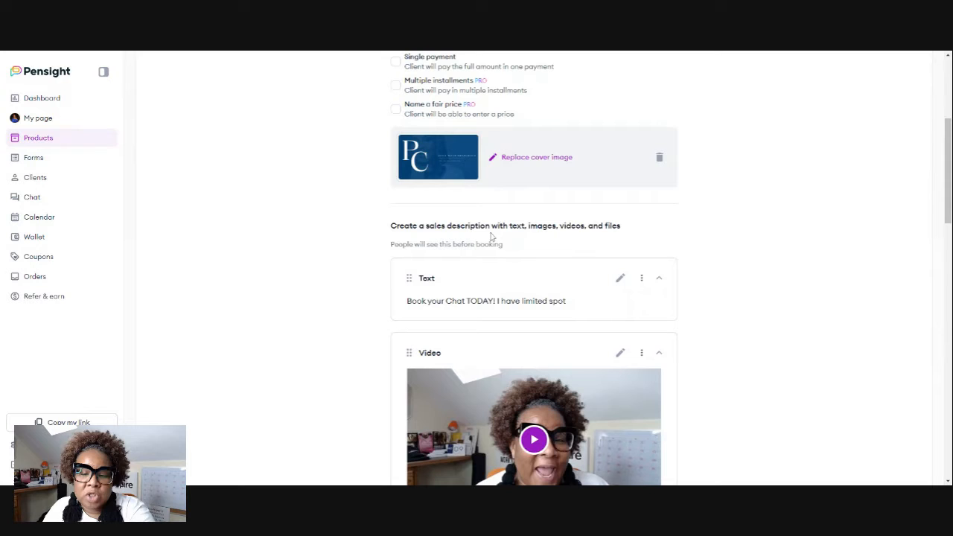
mouse_move(620, 239)
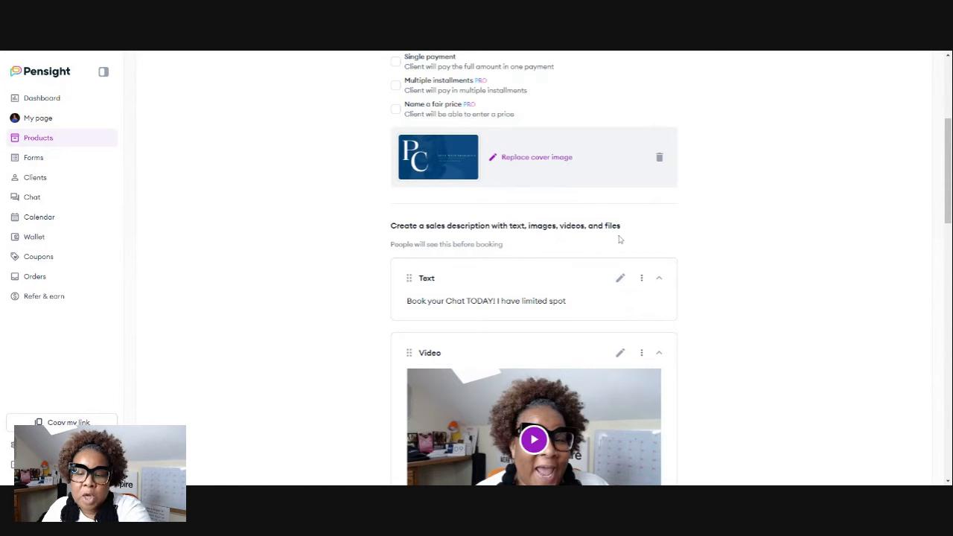
scroll("down", 3)
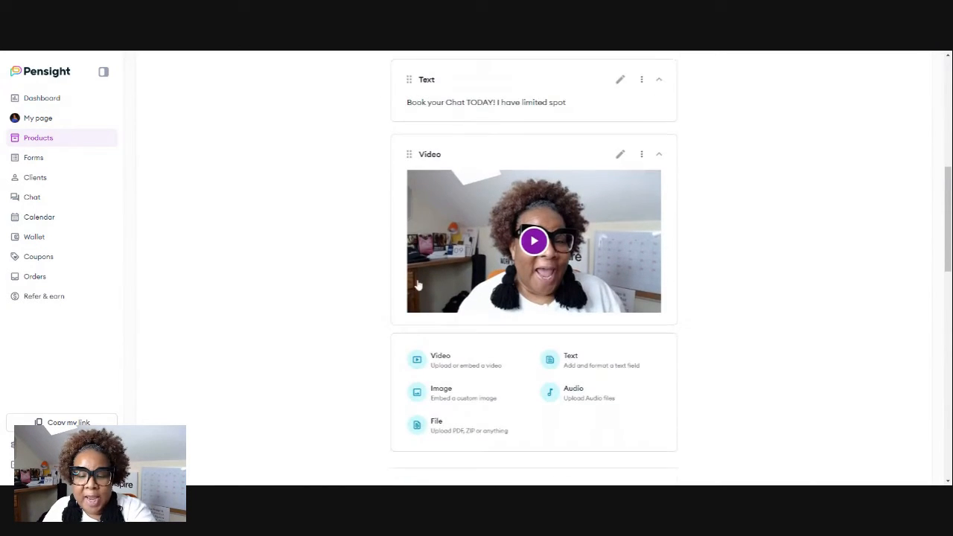
- Scroll through the video, thank-you message and check-out form
scroll("down", 3)
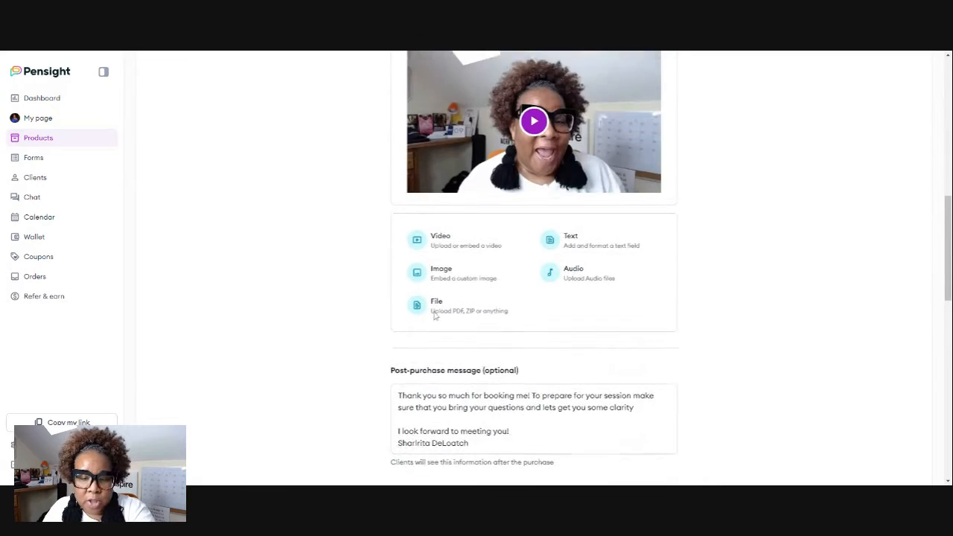
scroll("up", 3)
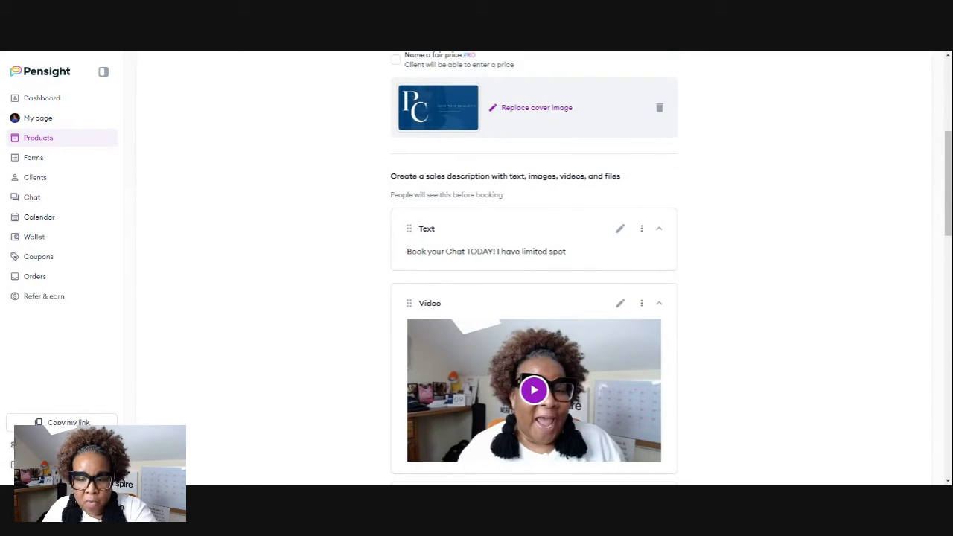
scroll("down", 3)
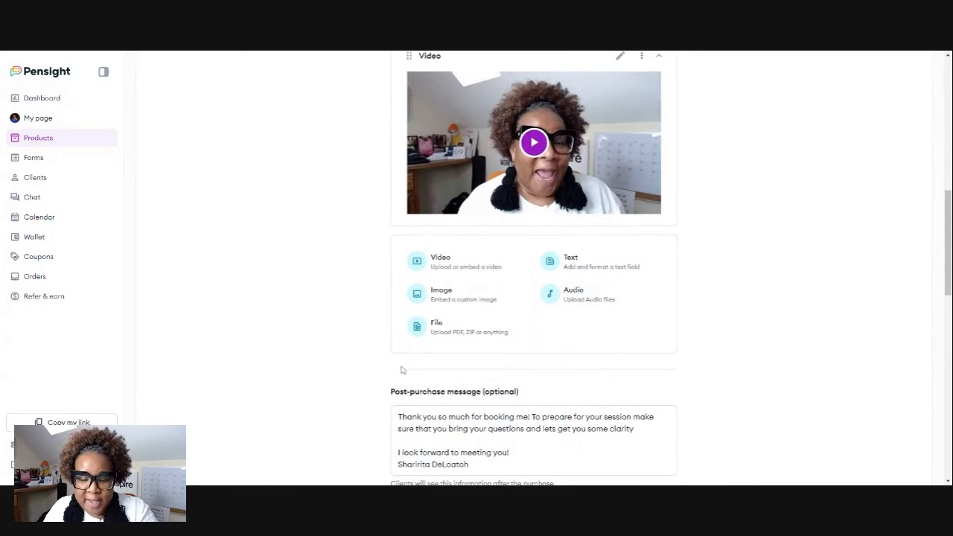
scroll("up", 3)
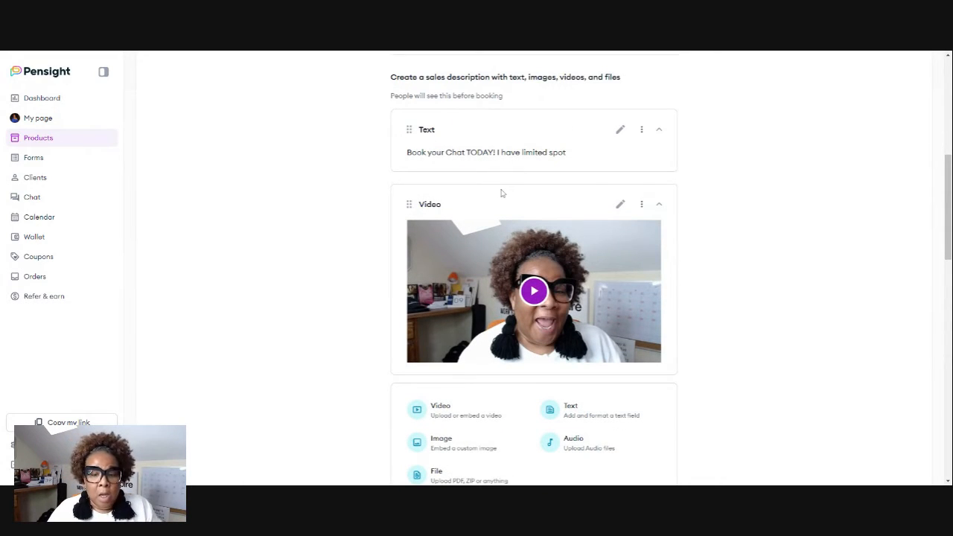
scroll("down", 3)
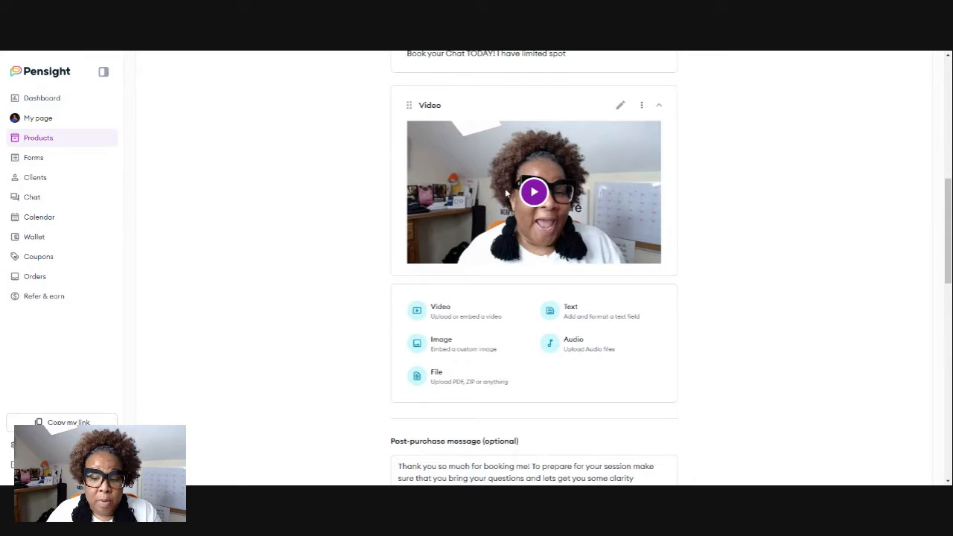
mouse_move(375, 246)
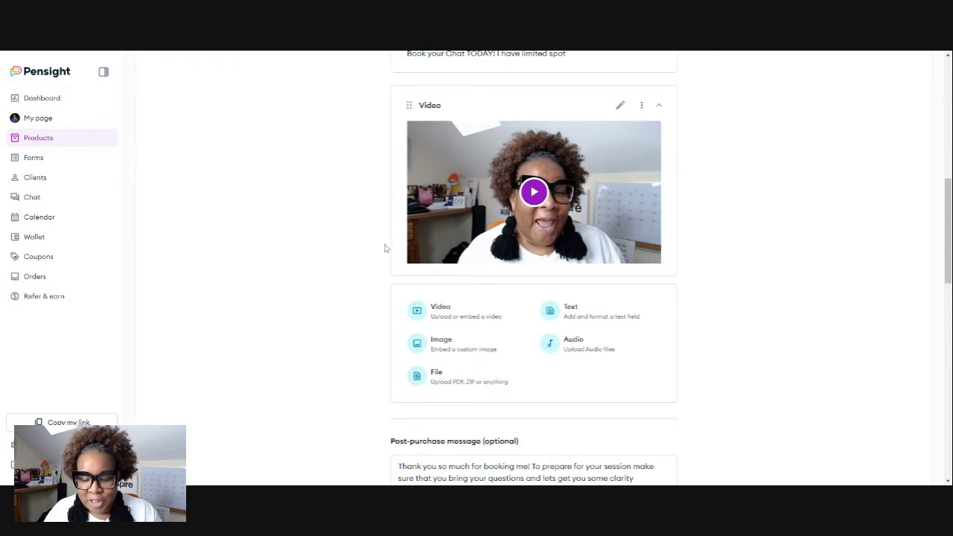
scroll("down", 3)
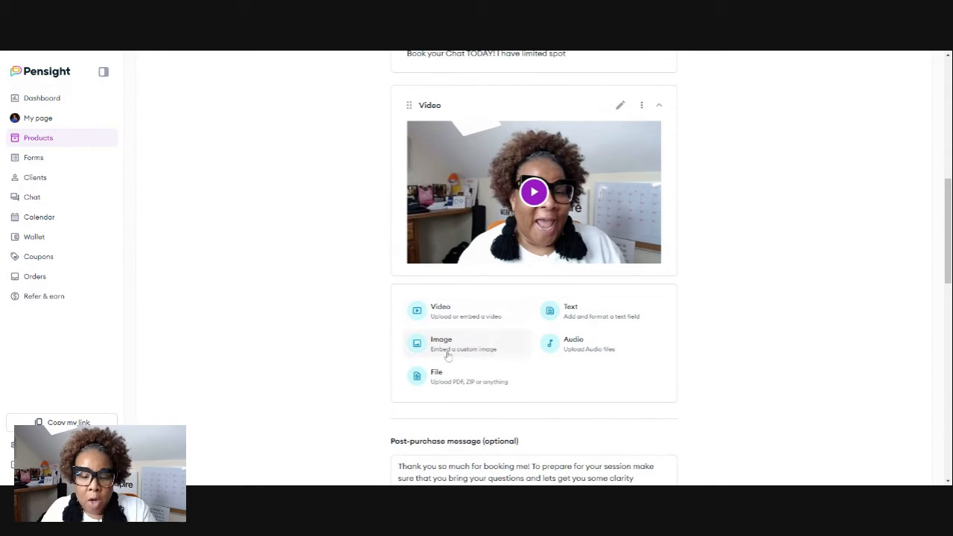
scroll("up", 3)
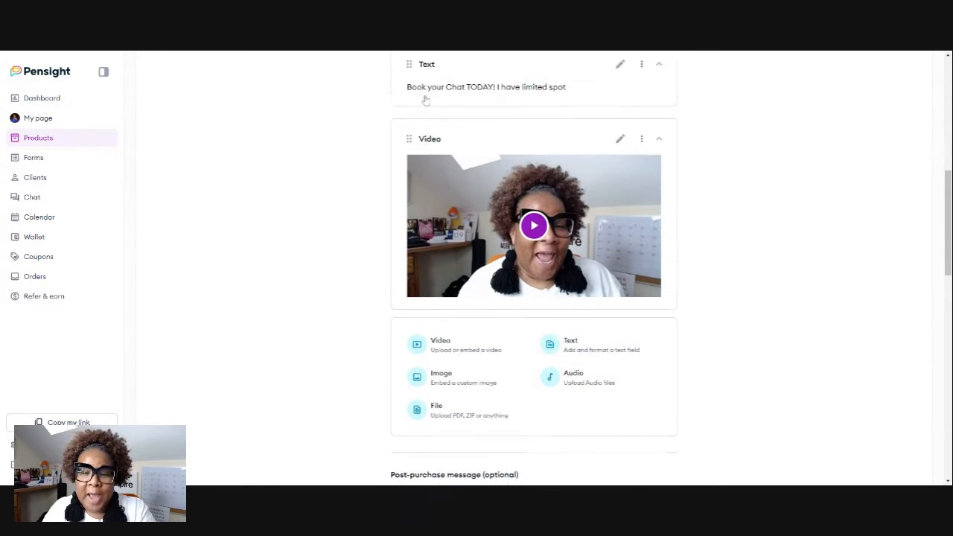
scroll("down", 3)
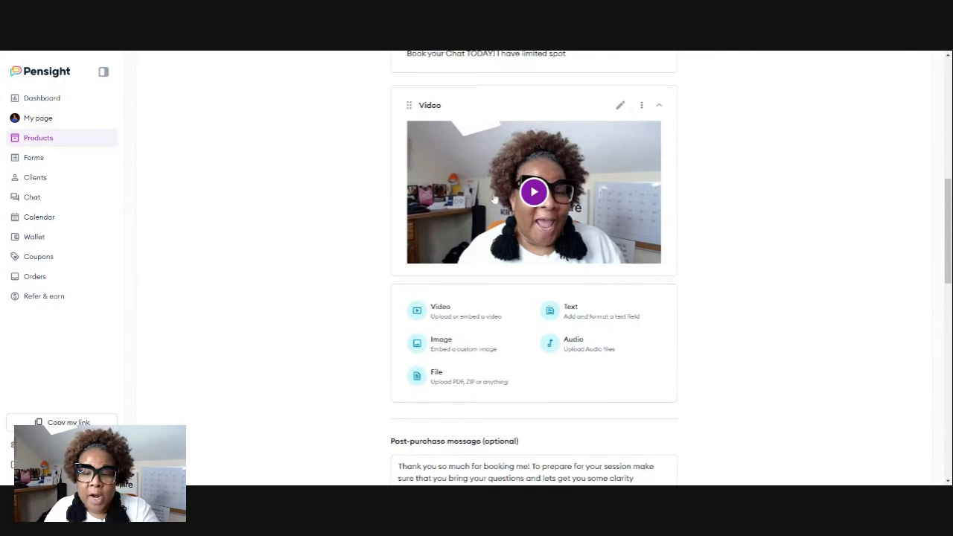
scroll("down", 3)
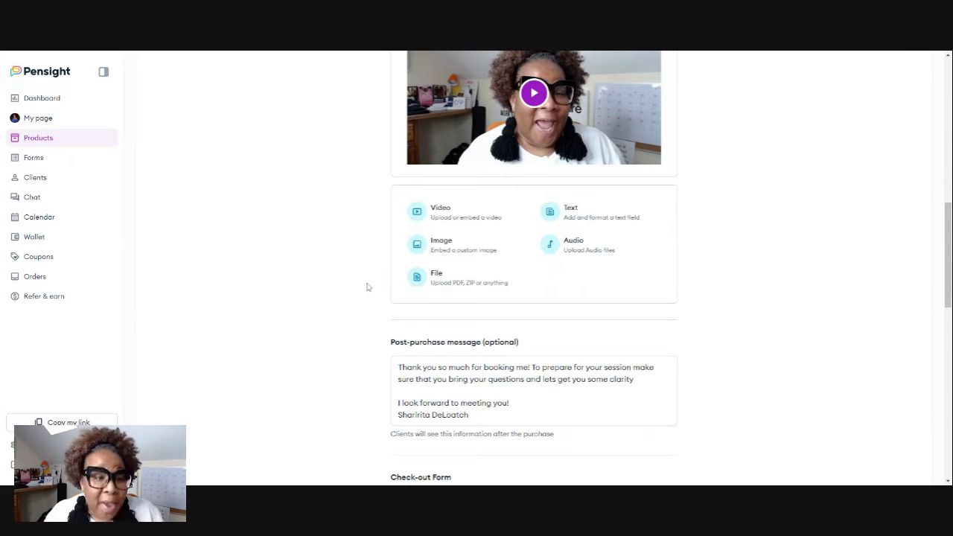
scroll("down", 3)
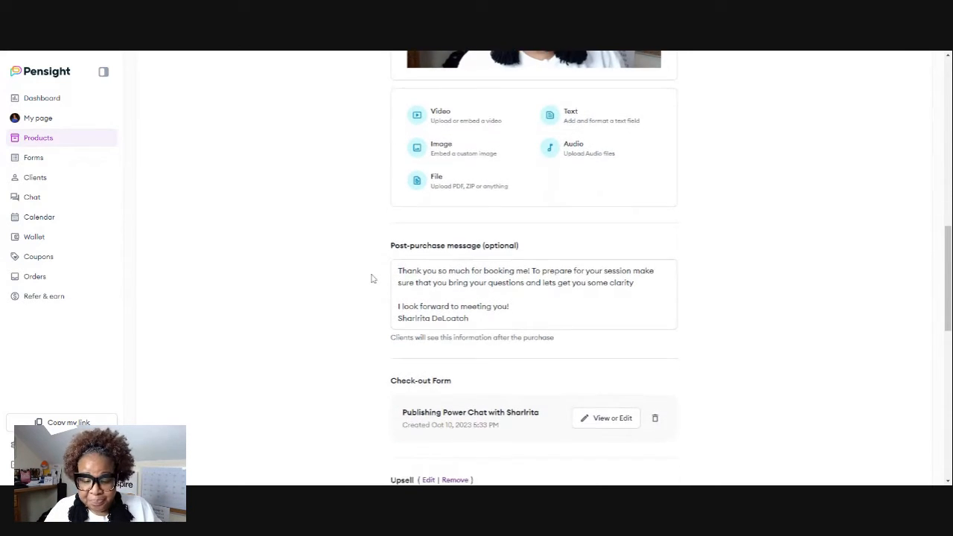
scroll("down", 3)
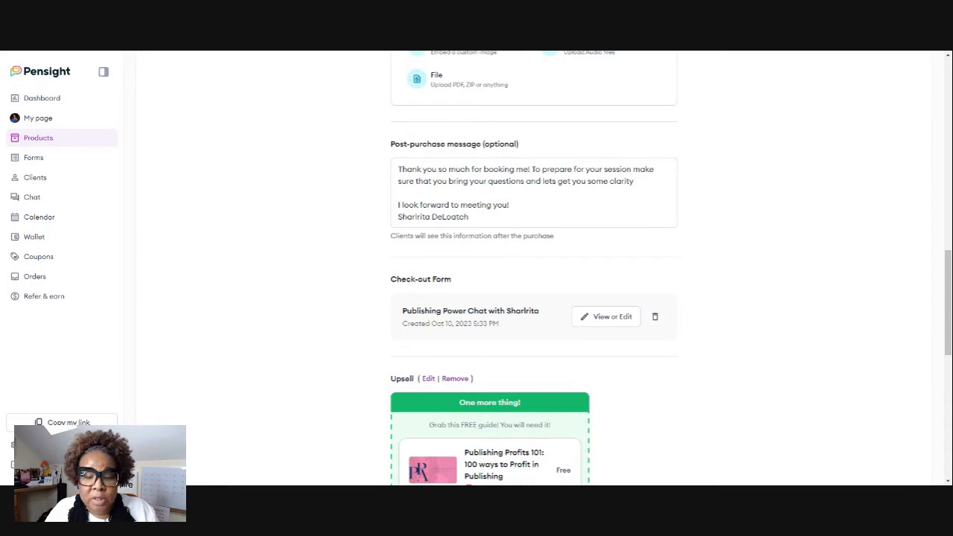
scroll("down", 3)
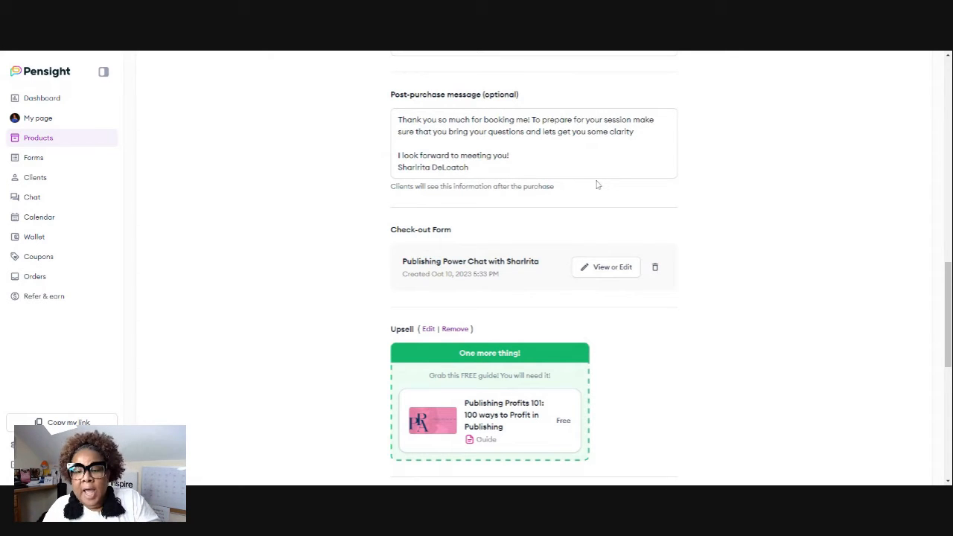
scroll("up", 3)
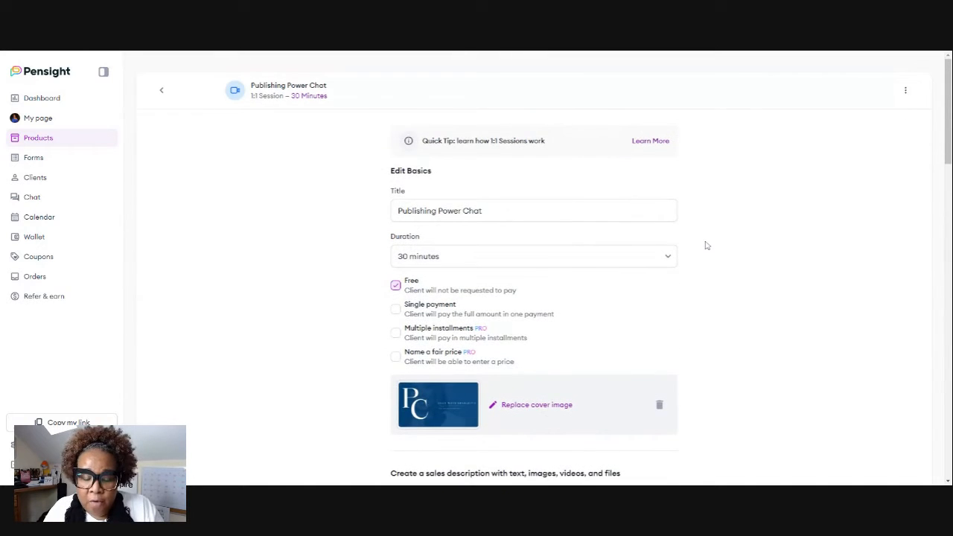
scroll("down", 3)
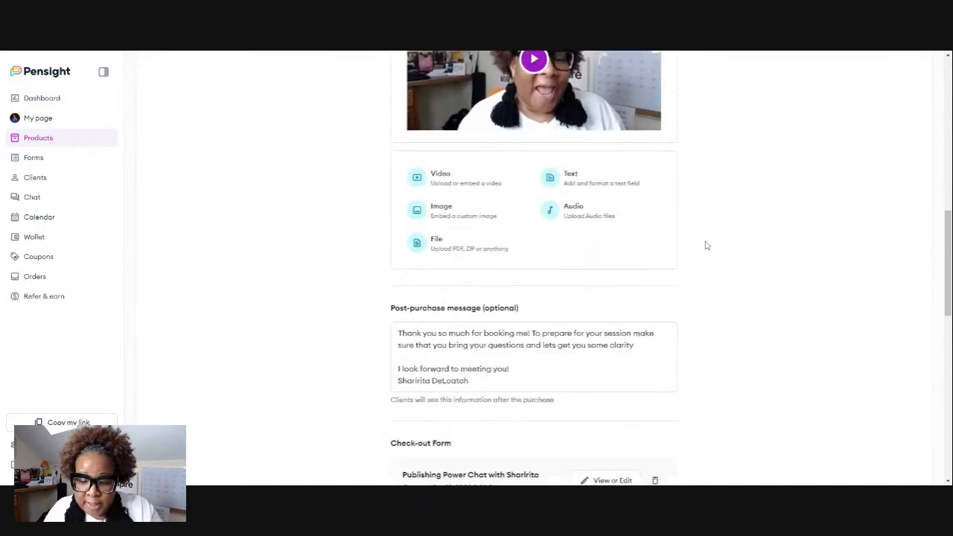
scroll("down", 3)
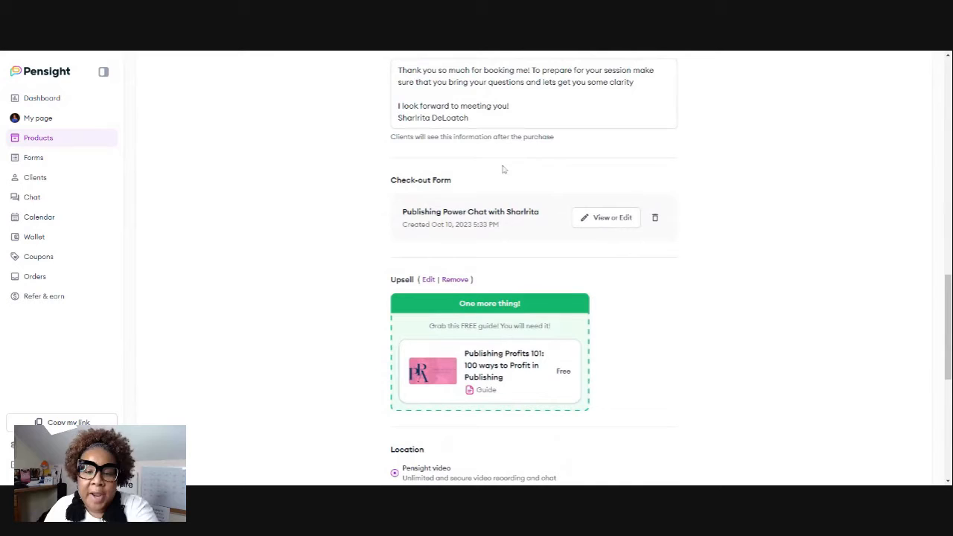
mouse_move(718, 253)
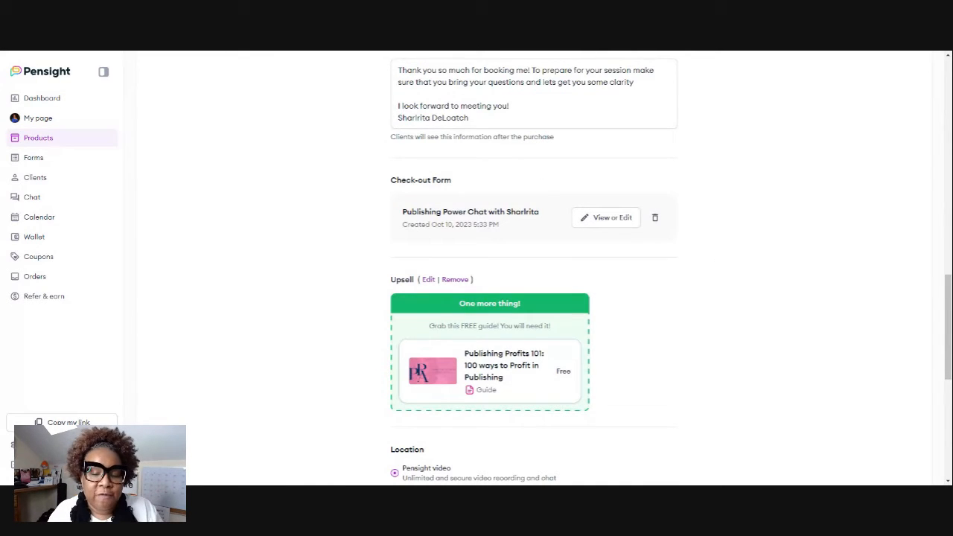
left_click(606, 217)
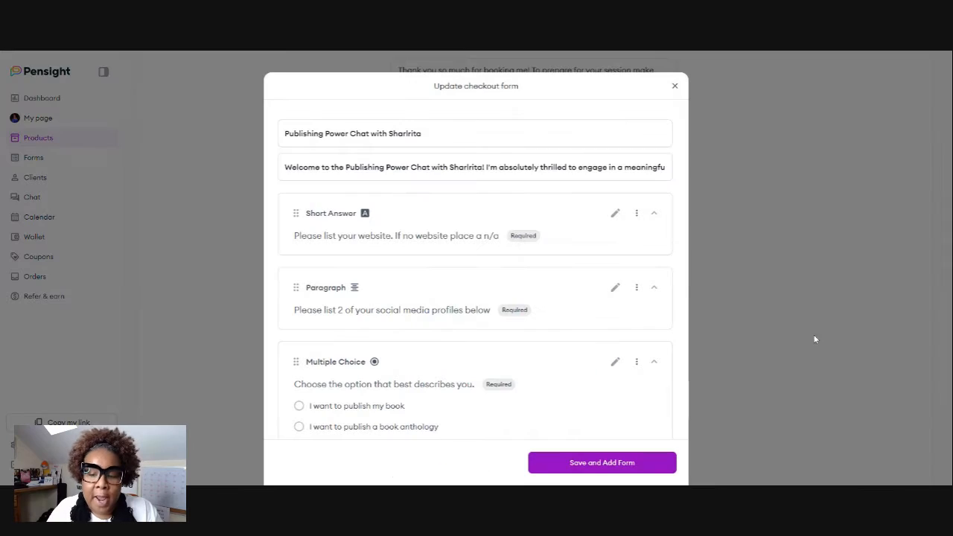
scroll("down", 3)
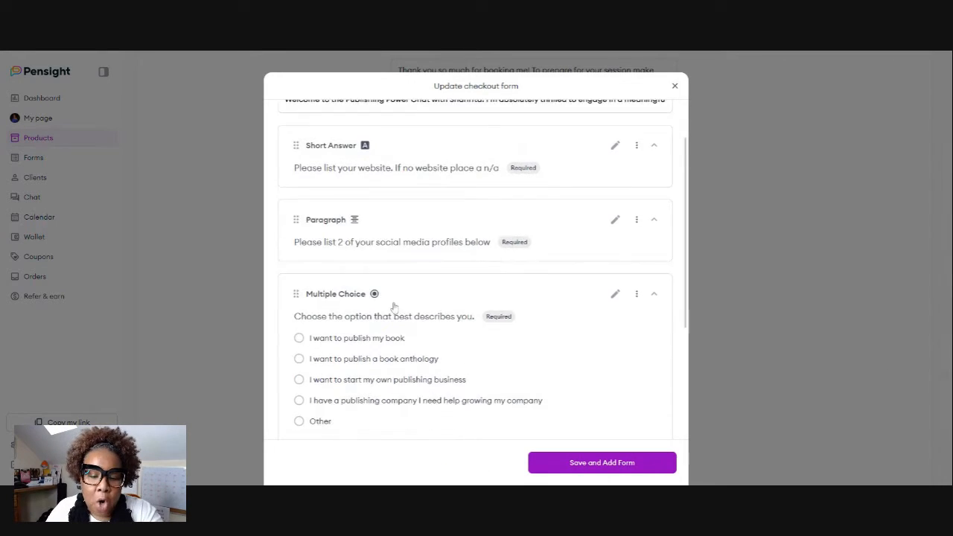
scroll("up", 3)
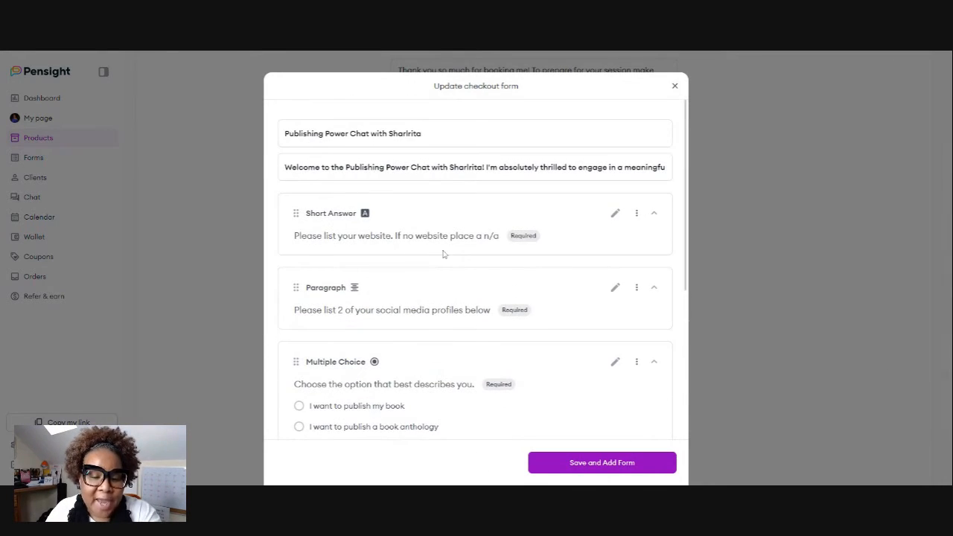
scroll("down", 3)
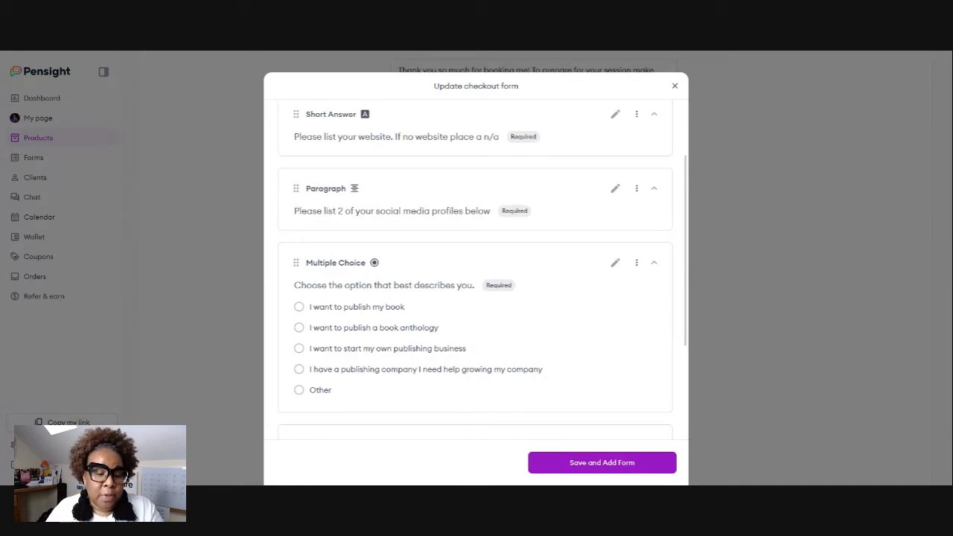
scroll("down", 3)
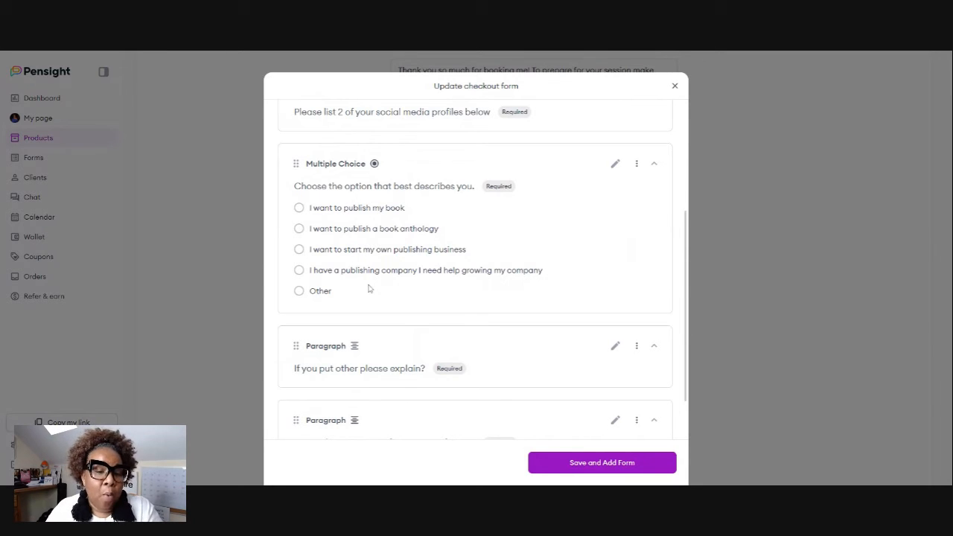
mouse_move(560, 224)
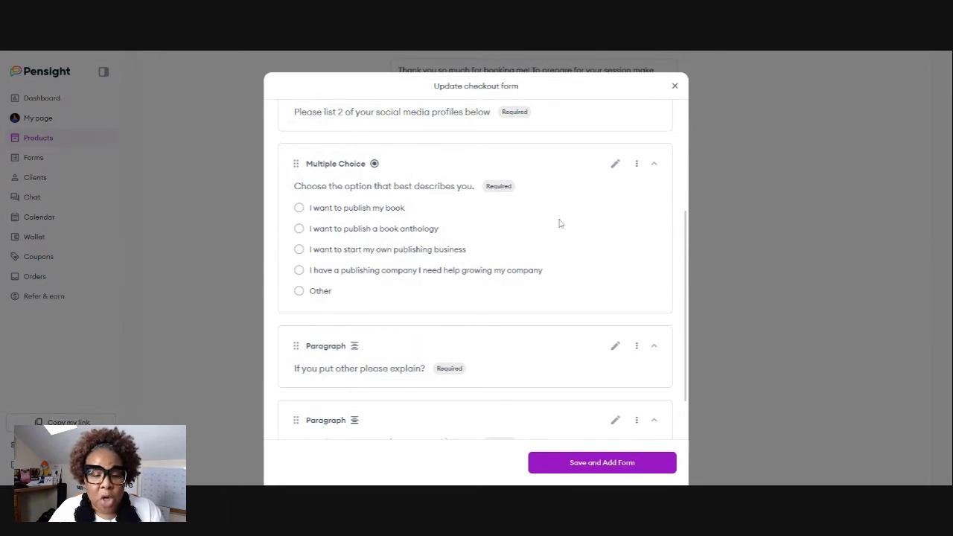
mouse_move(366, 216)
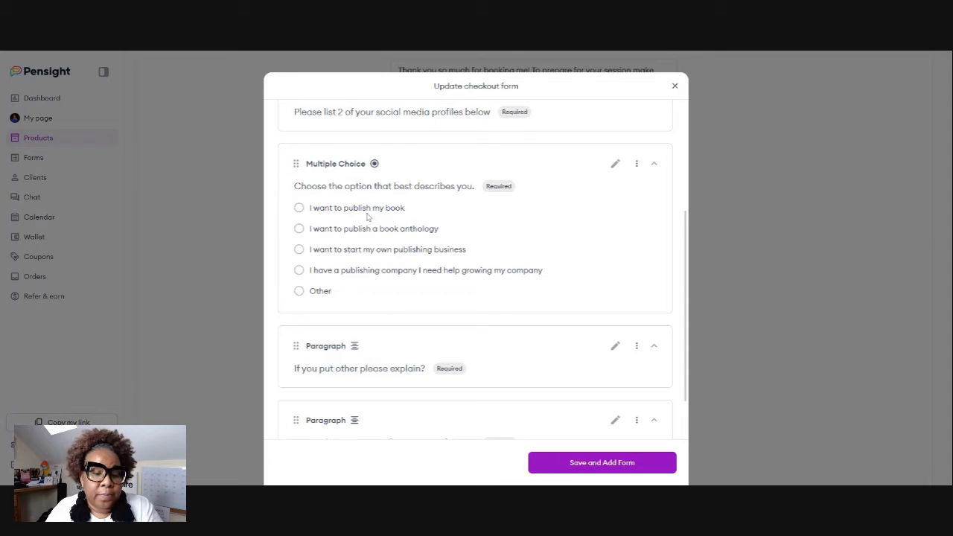
mouse_move(434, 243)
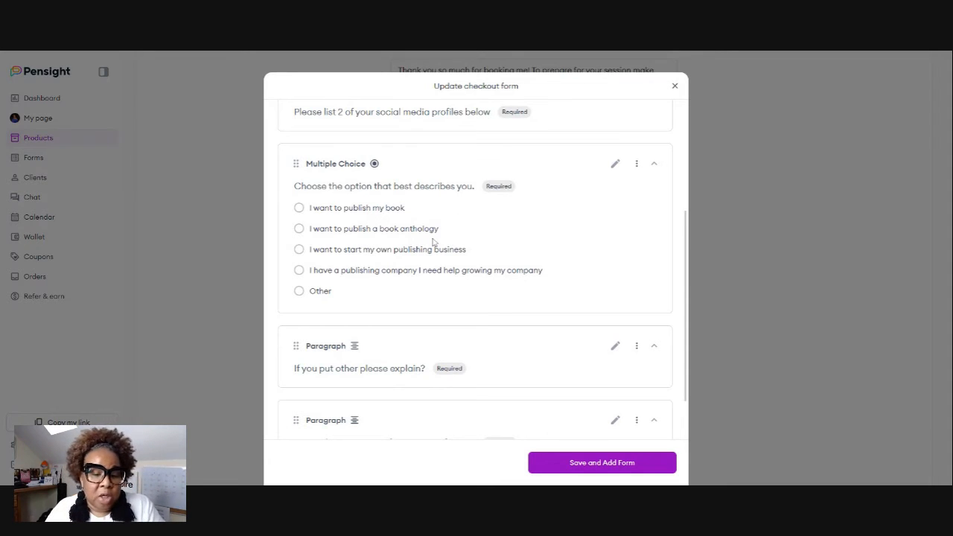
mouse_move(438, 283)
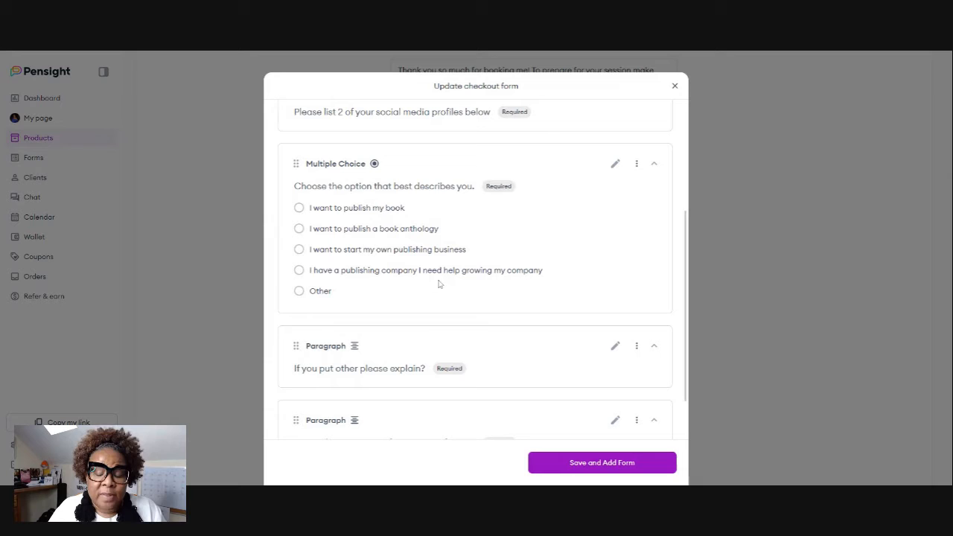
scroll("up", 3)
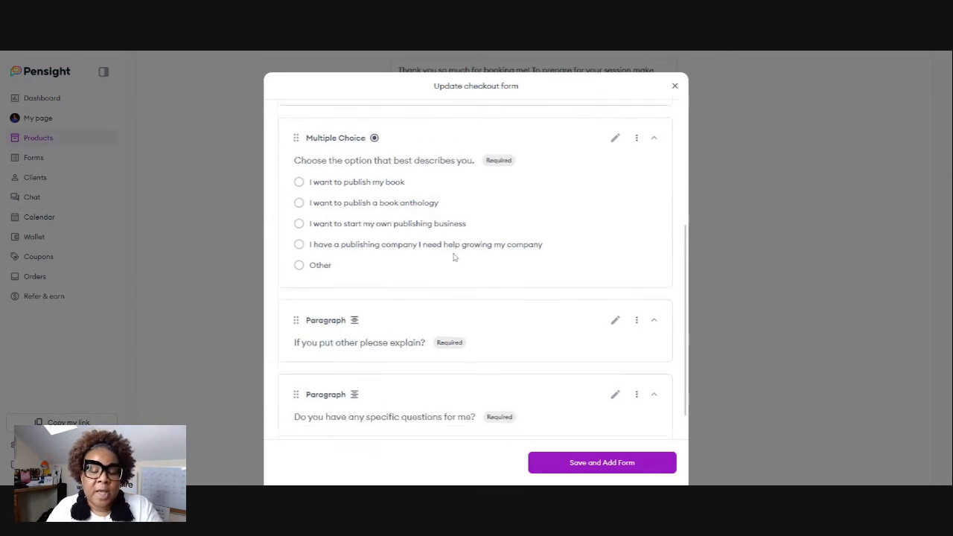
scroll("down", 3)
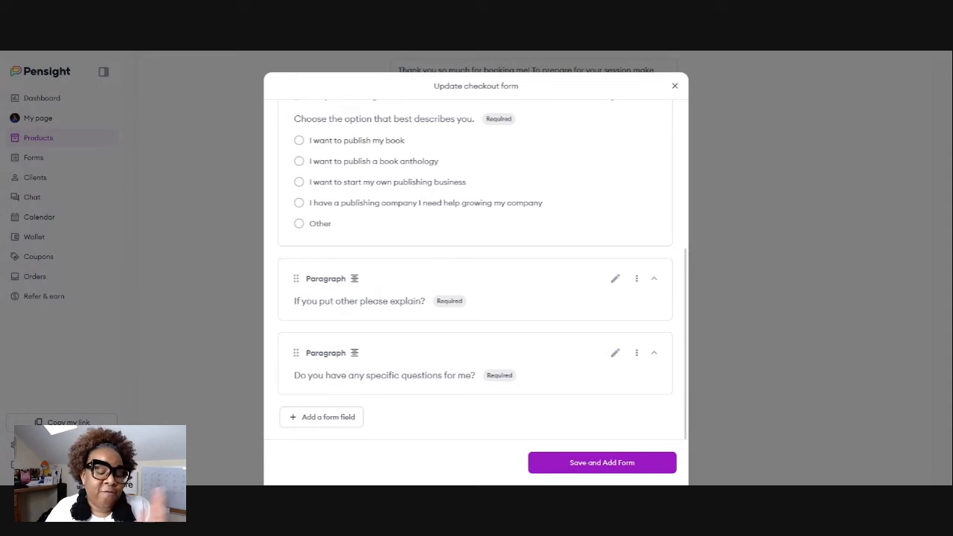
mouse_move(462, 380)
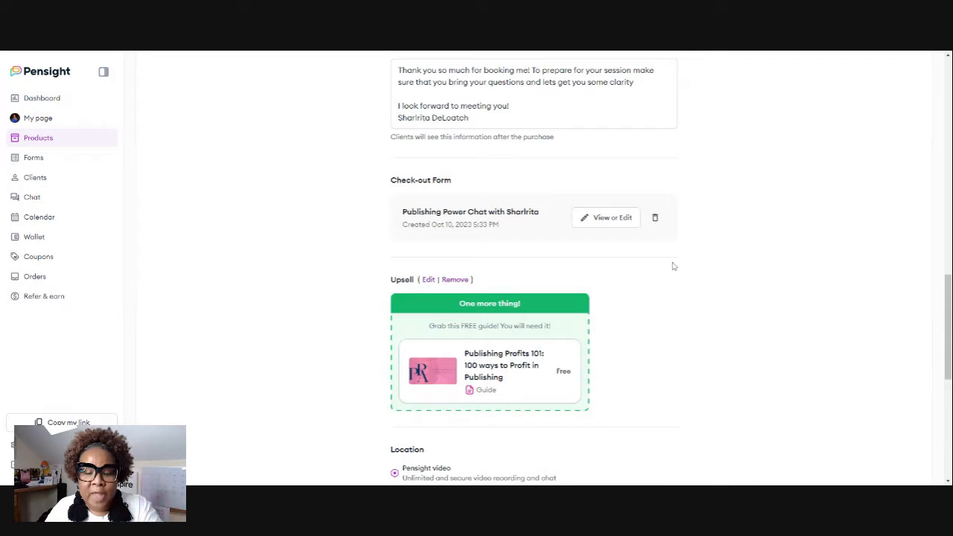
- Scroll to Upsell and open the Publishing Profits 101 guide upsell editor
scroll("down", 3)
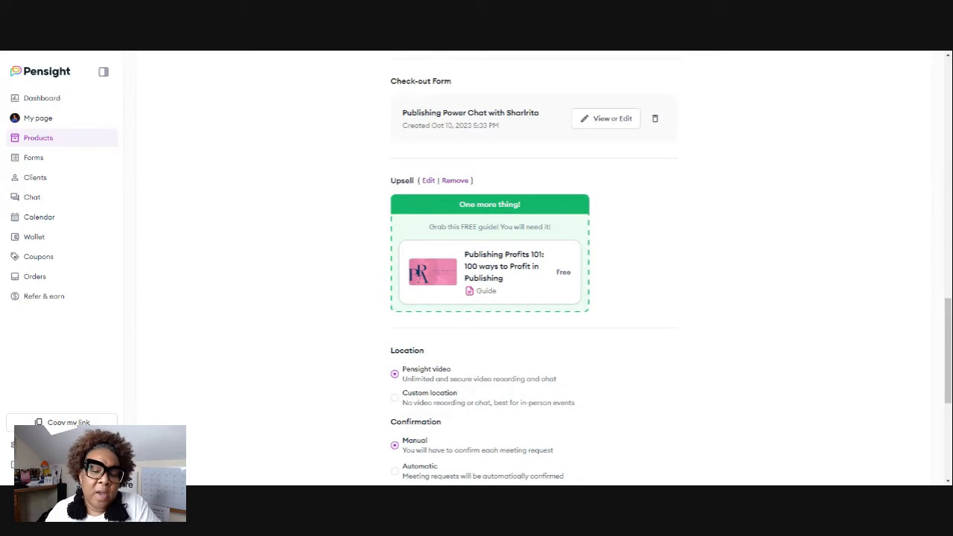
mouse_move(524, 291)
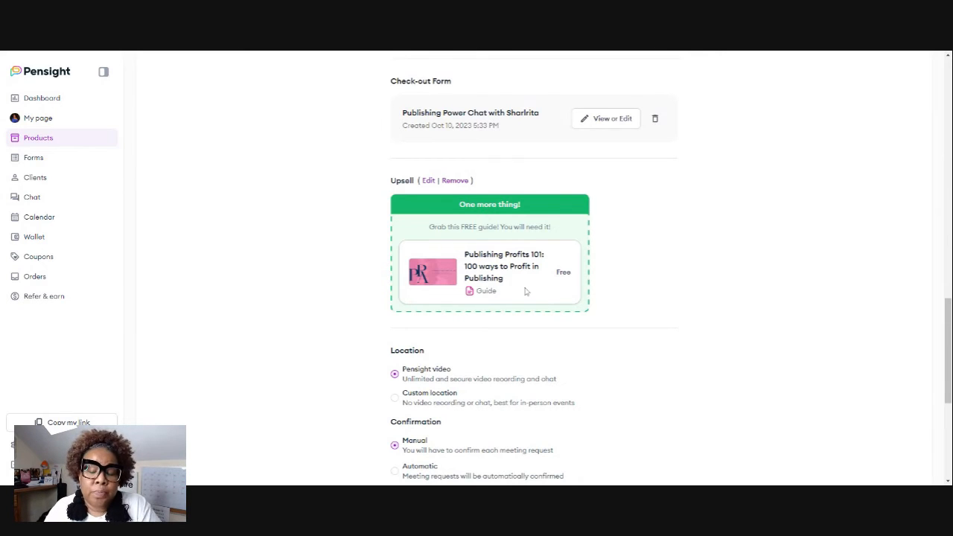
mouse_move(661, 271)
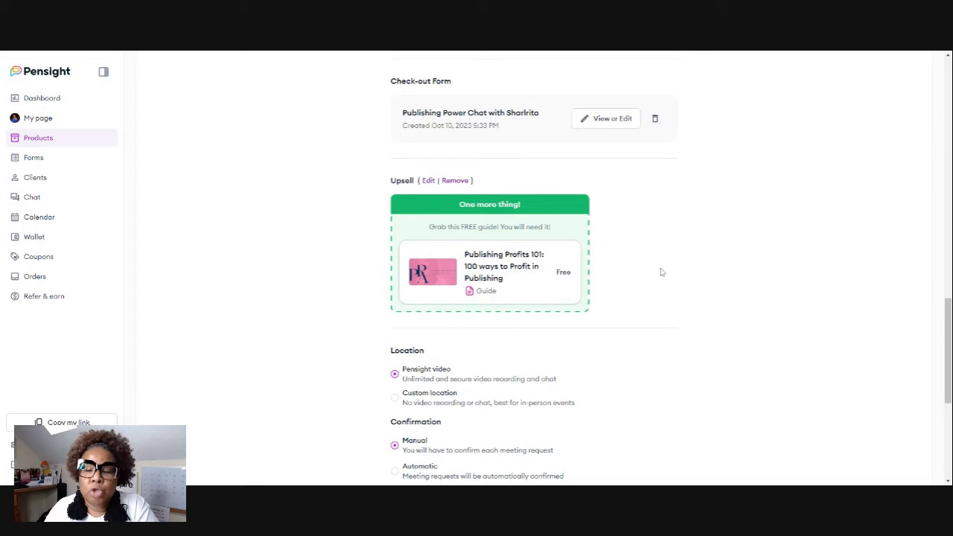
mouse_move(646, 254)
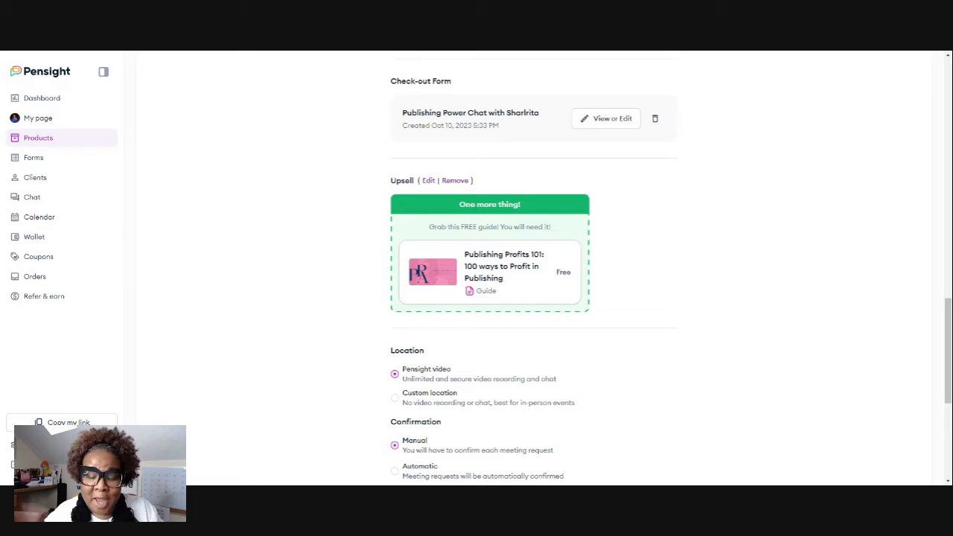
scroll("down", 3)
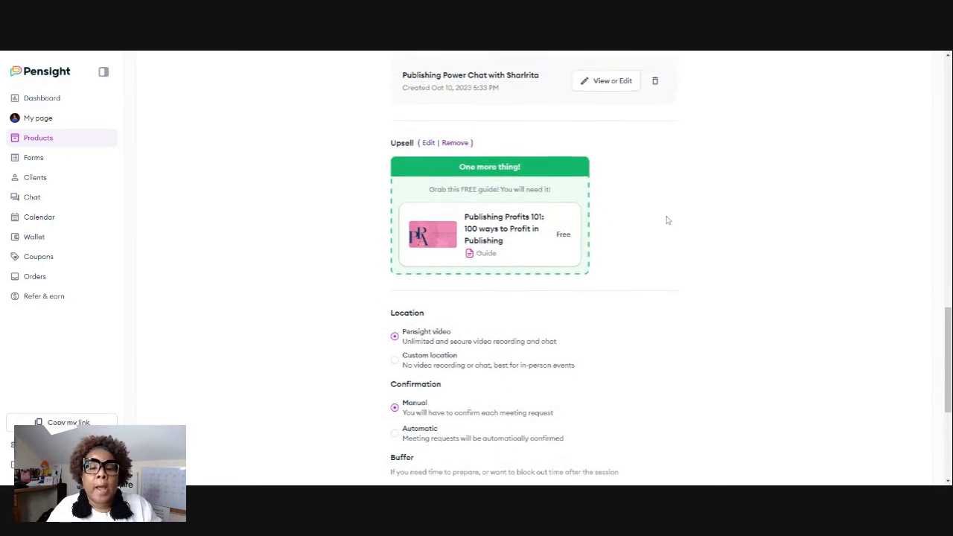
scroll("up", 3)
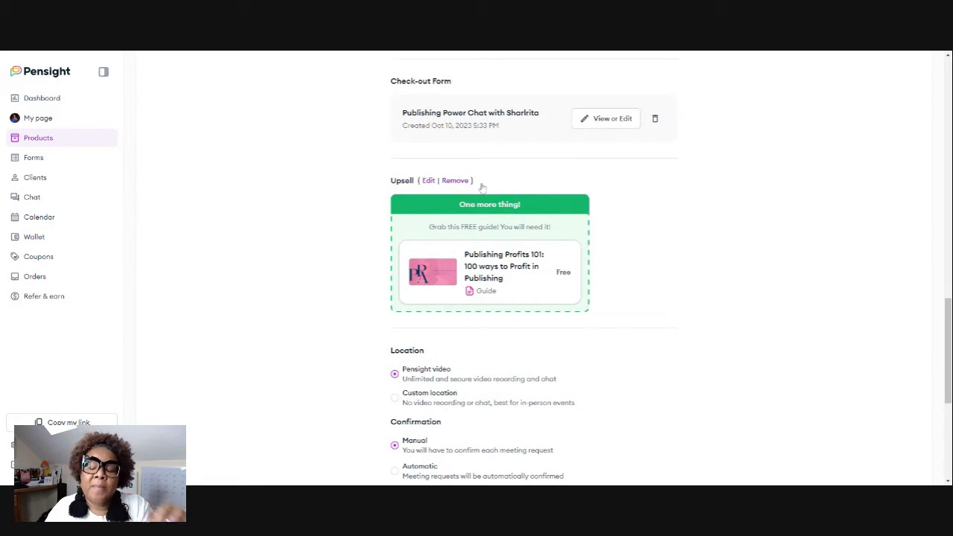
mouse_move(483, 183)
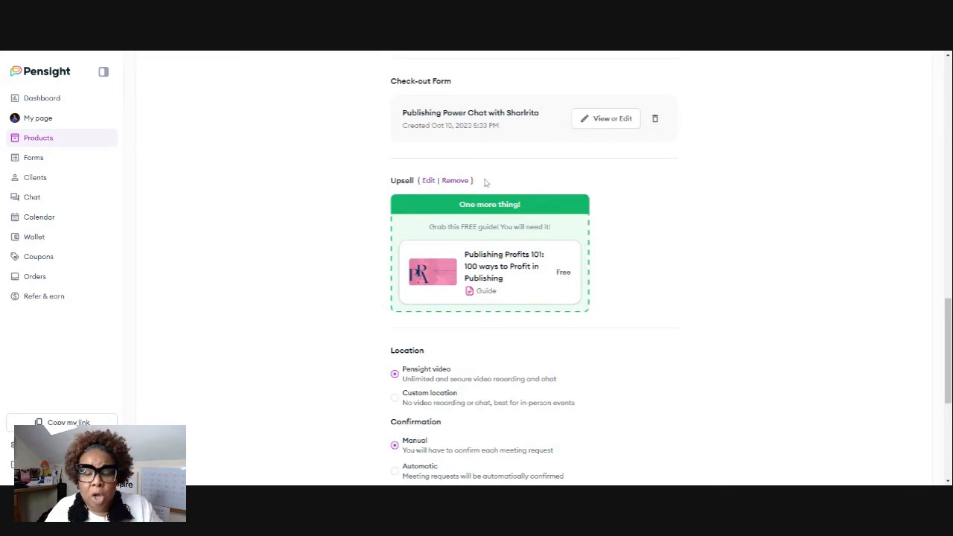
left_click(428, 180)
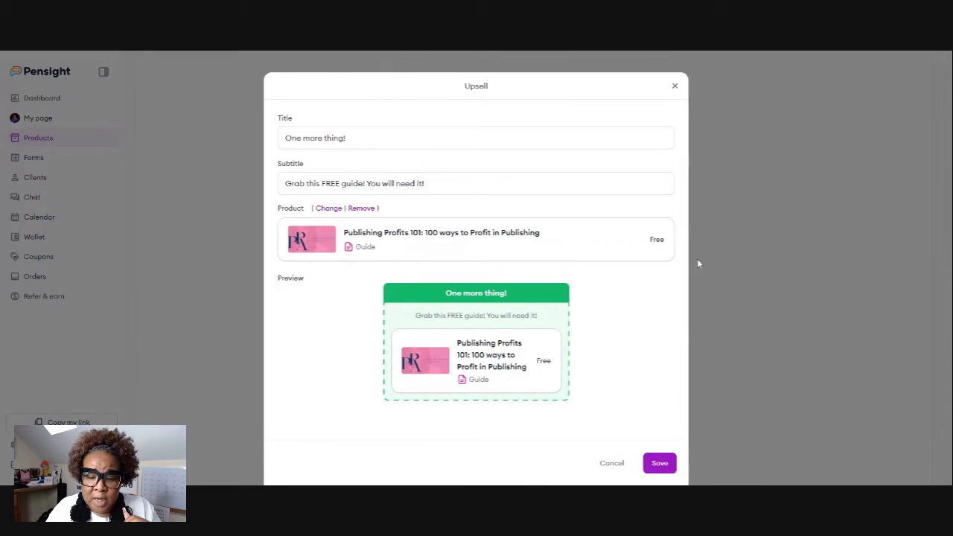
mouse_move(613, 330)
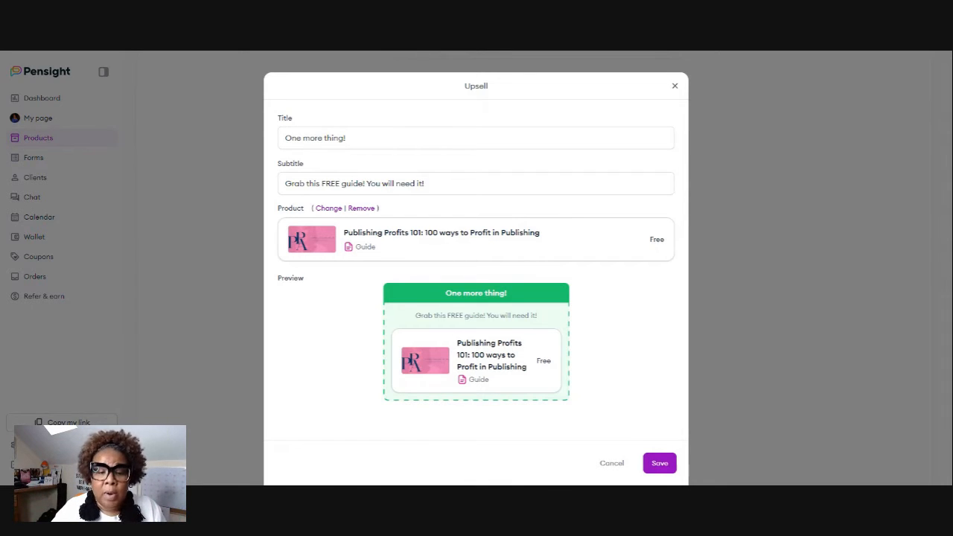
mouse_move(319, 313)
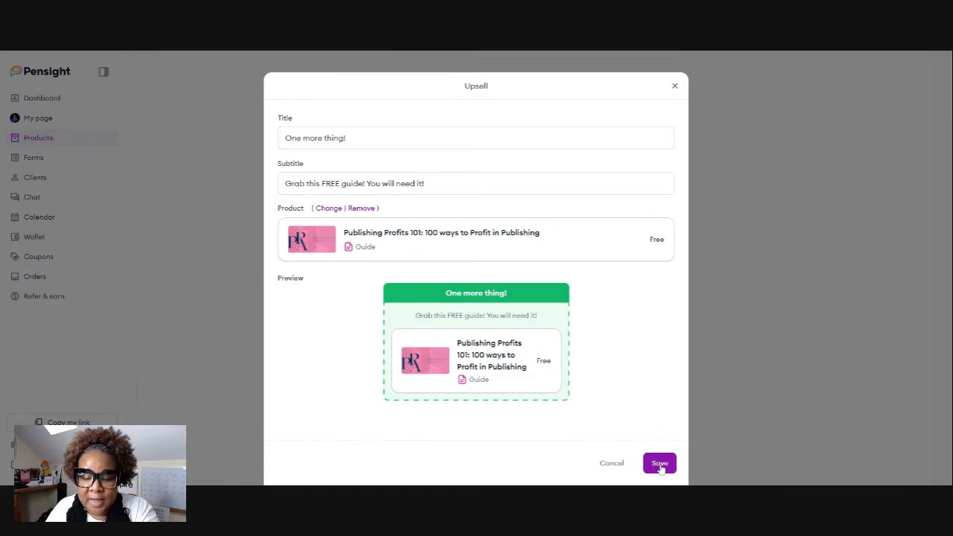
- Save the unchanged One more thing! upsell
left_click(659, 462)
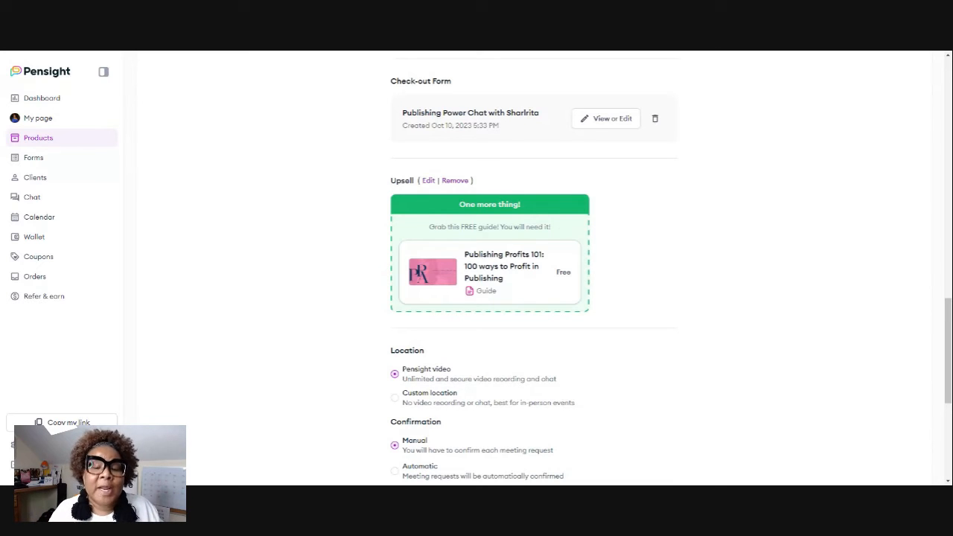
mouse_move(527, 289)
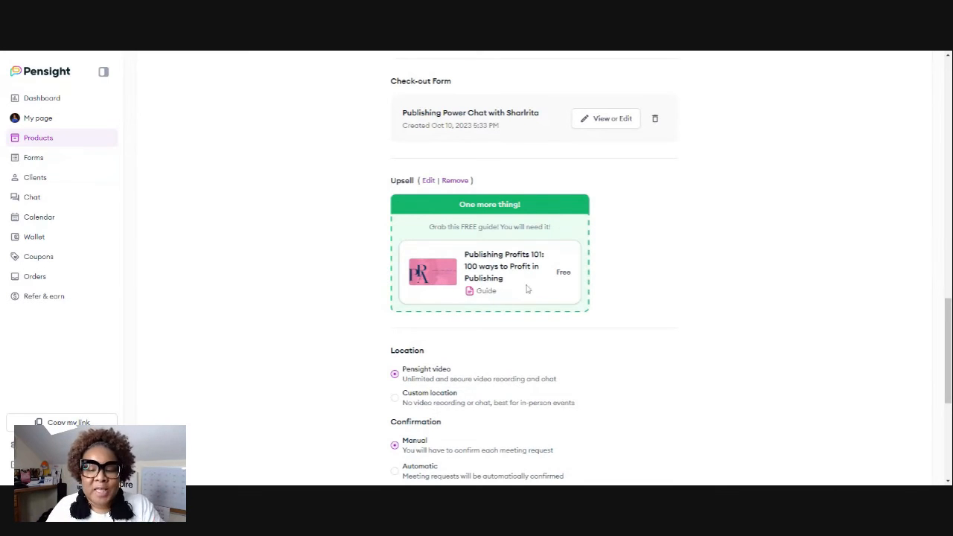
mouse_move(684, 299)
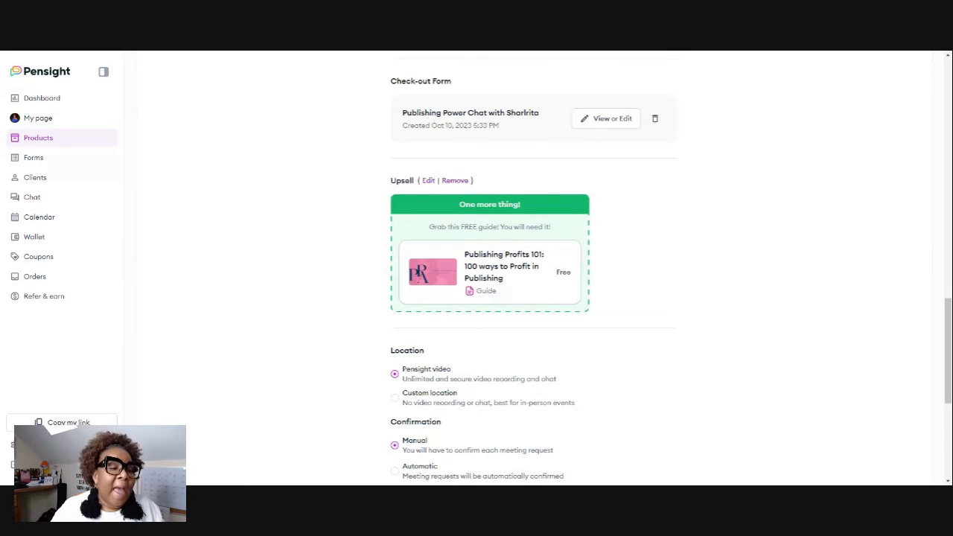
mouse_move(272, 245)
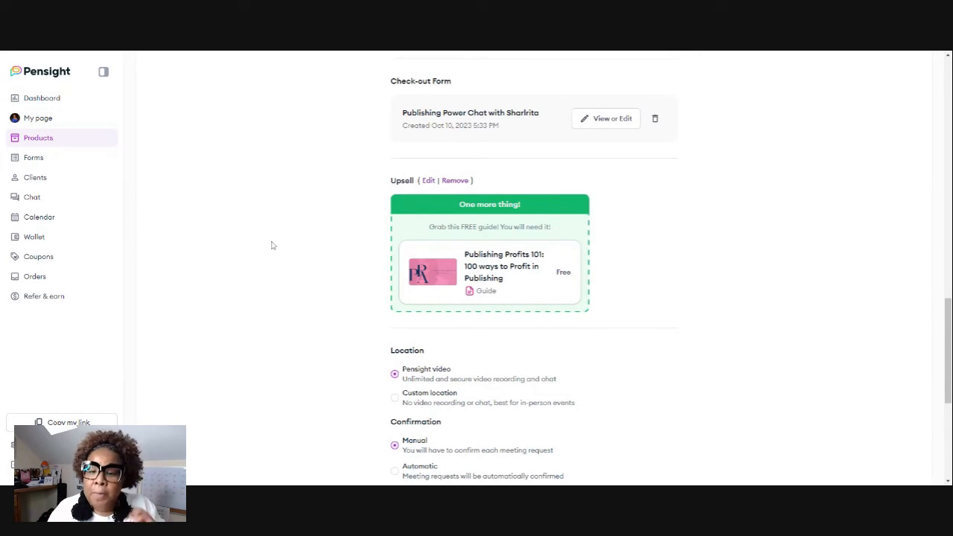
mouse_move(296, 292)
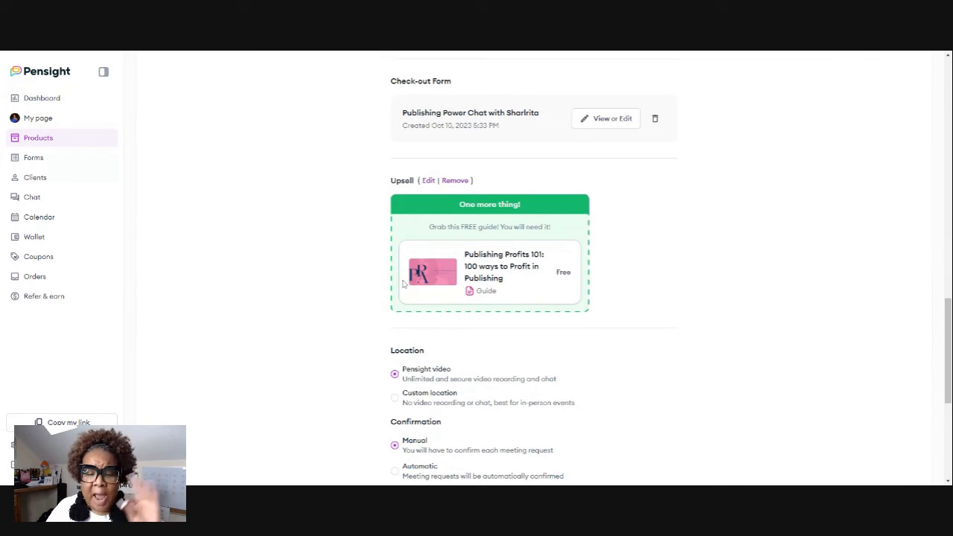
mouse_move(694, 241)
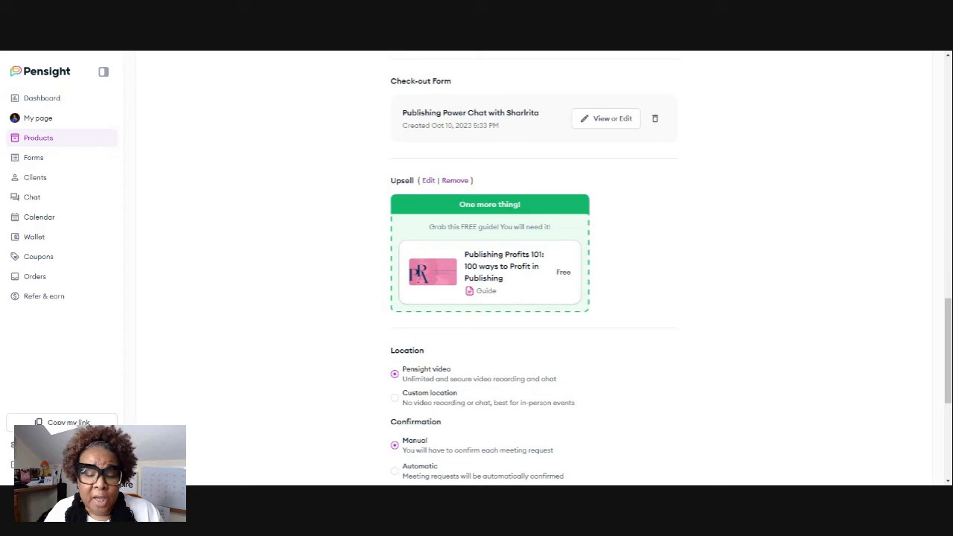
- Review manual confirmation, 15-minute buffers, public visibility and the sales link
scroll("down", 3)
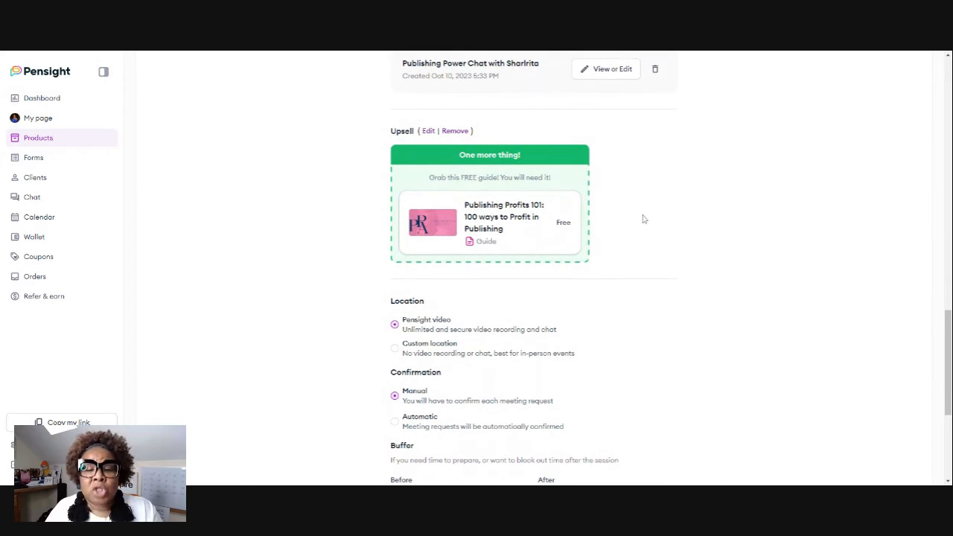
mouse_move(664, 214)
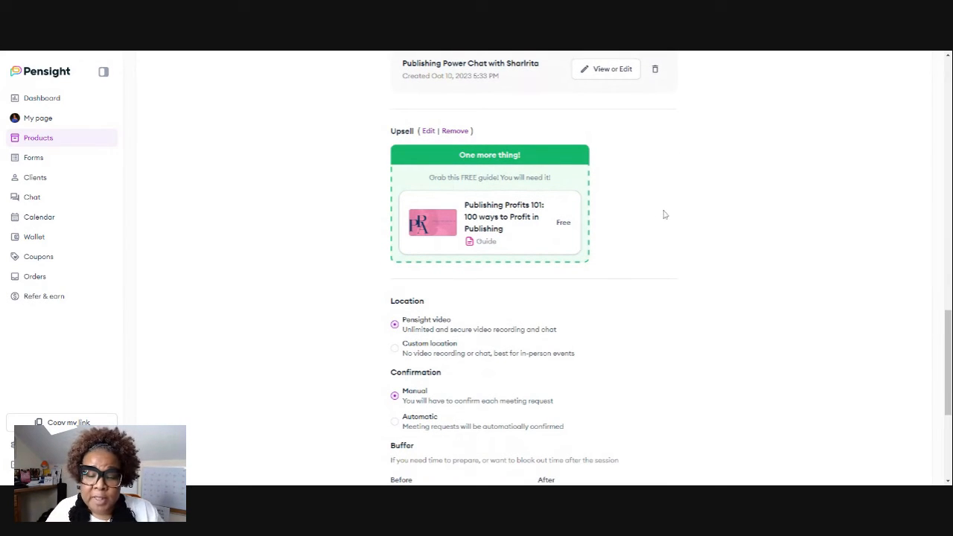
scroll("down", 3)
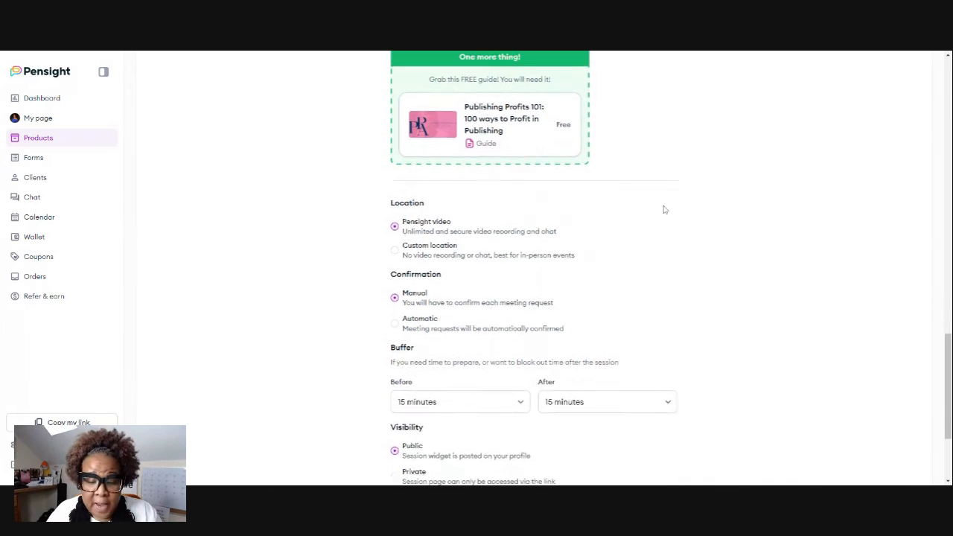
scroll("down", 3)
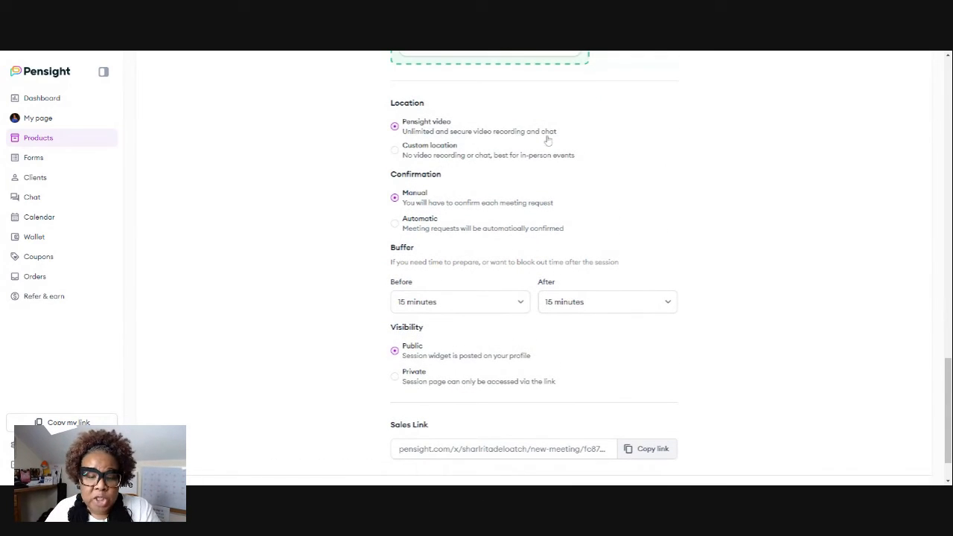
mouse_move(766, 201)
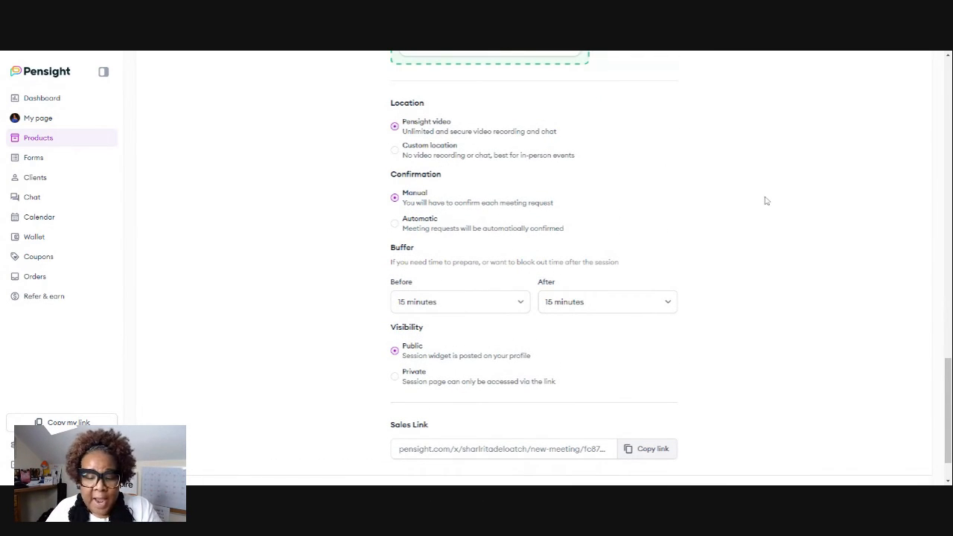
scroll("down", 3)
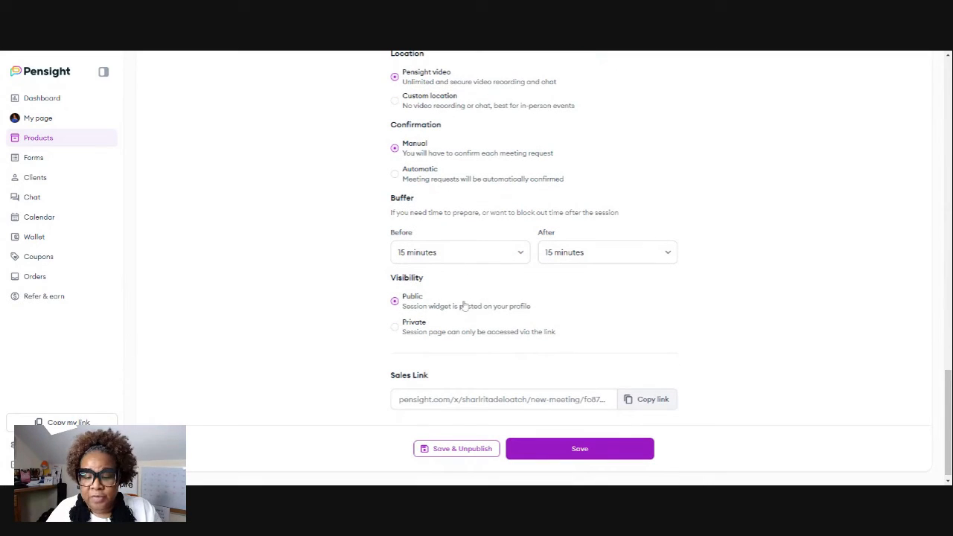
mouse_move(605, 392)
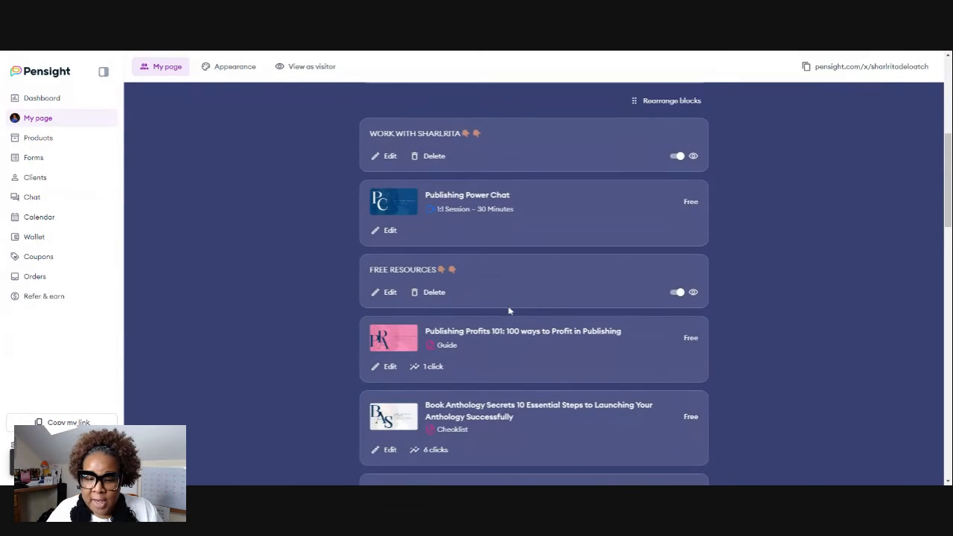
- Scroll the My page blocks and switch to the visitor preview
scroll("up", 3)
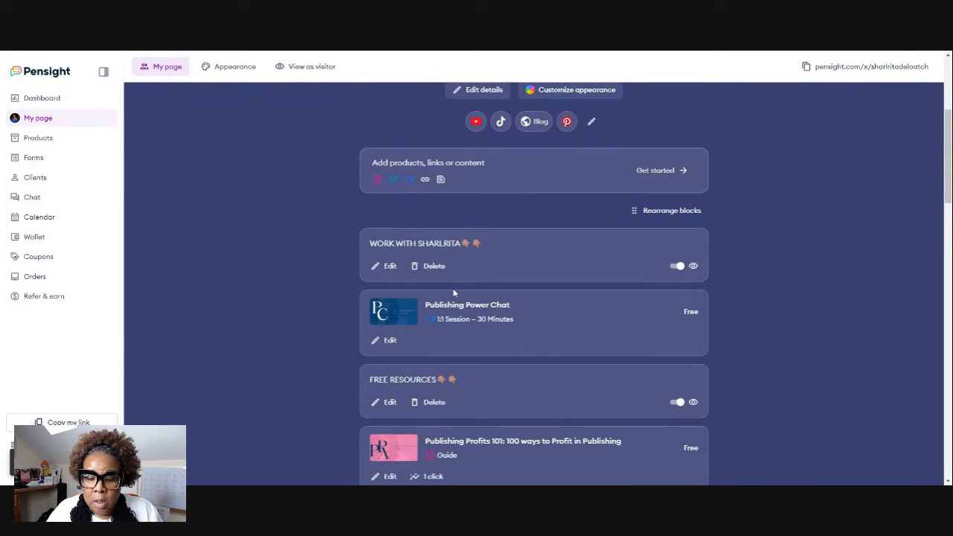
scroll("up", 3)
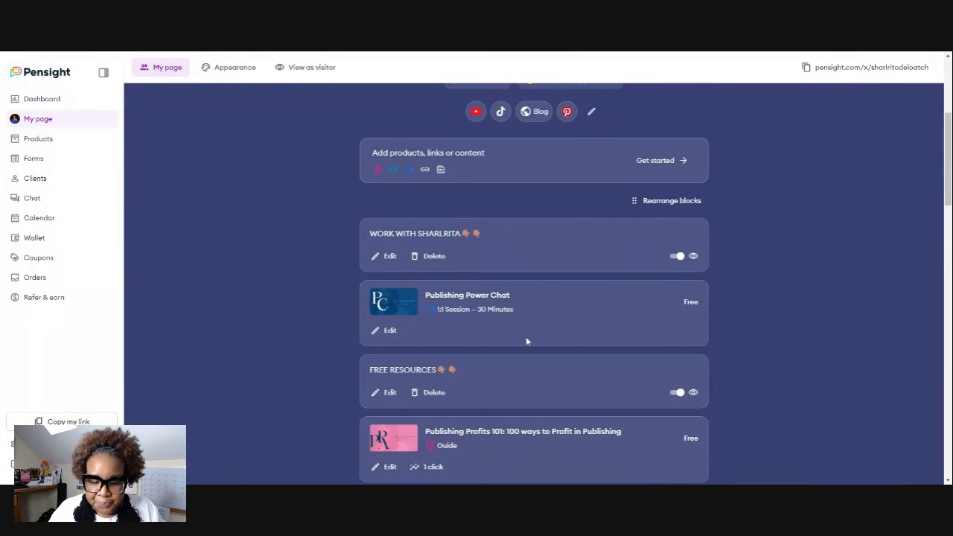
scroll("down", 3)
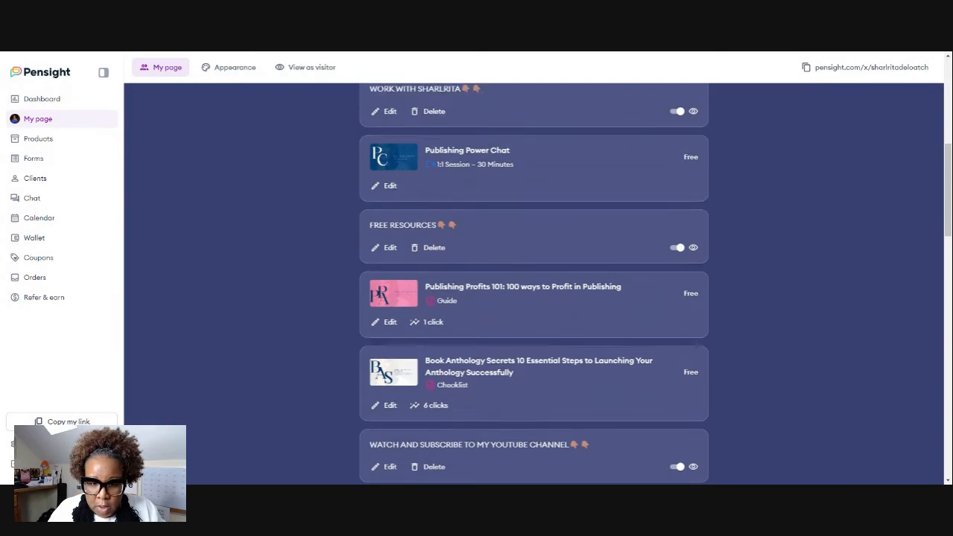
left_click(311, 67)
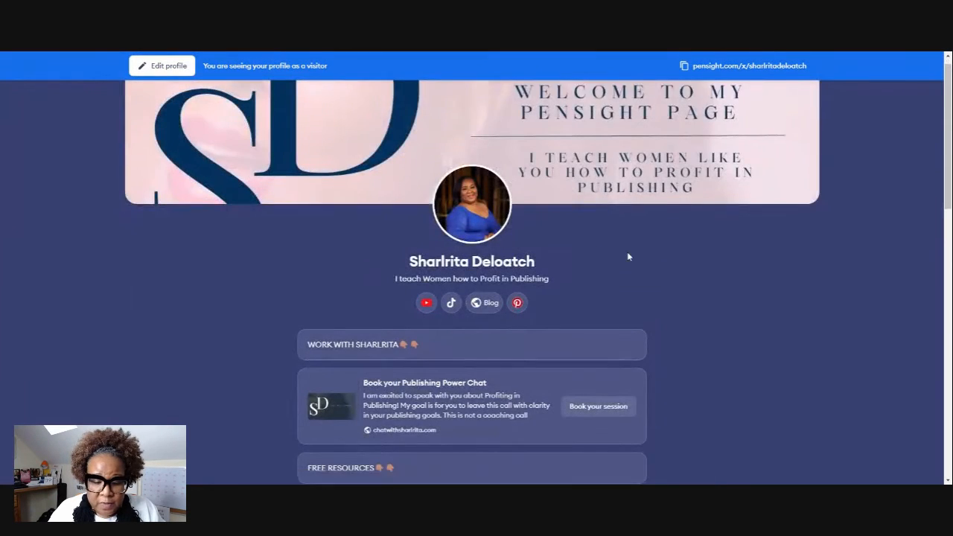
- Scroll the visitor preview, then return to the editable profile page
scroll("down", 3)
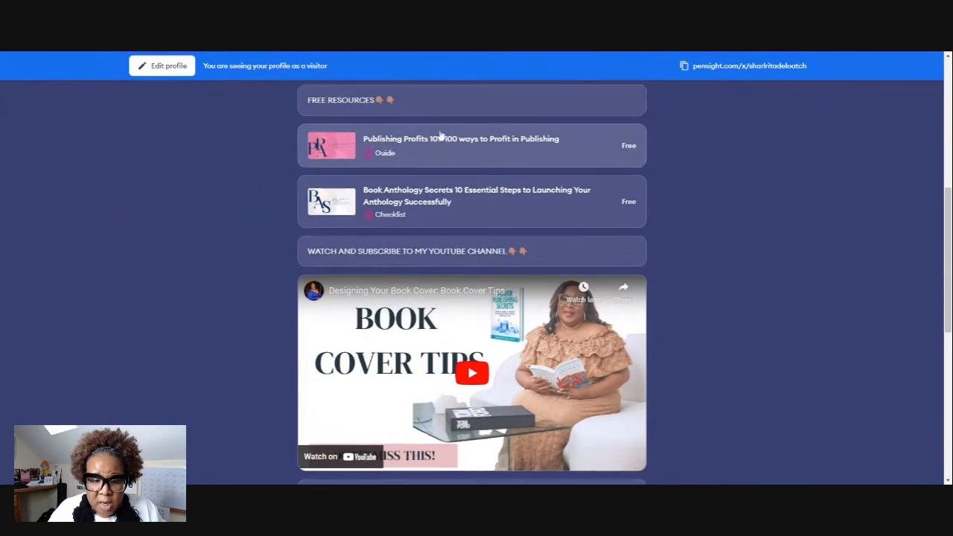
scroll("up", 3)
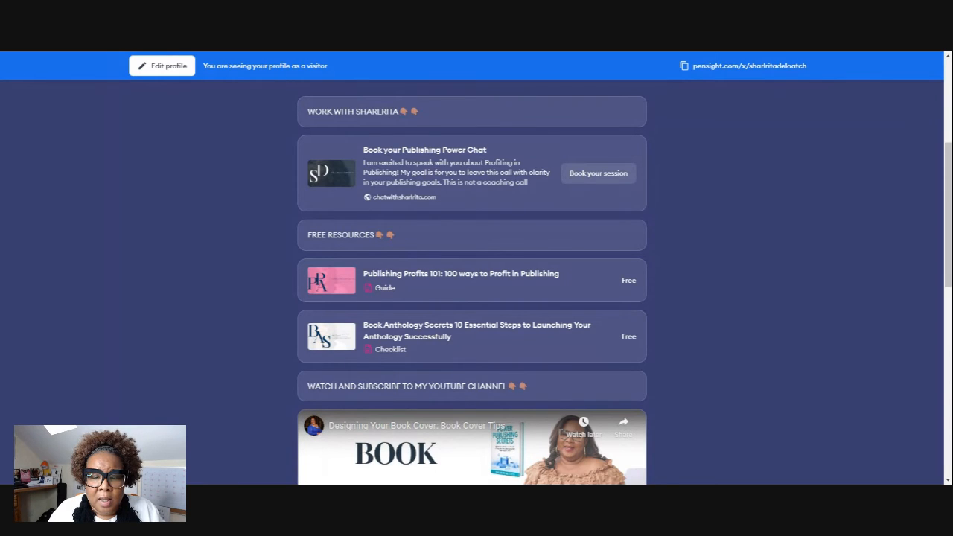
mouse_move(489, 168)
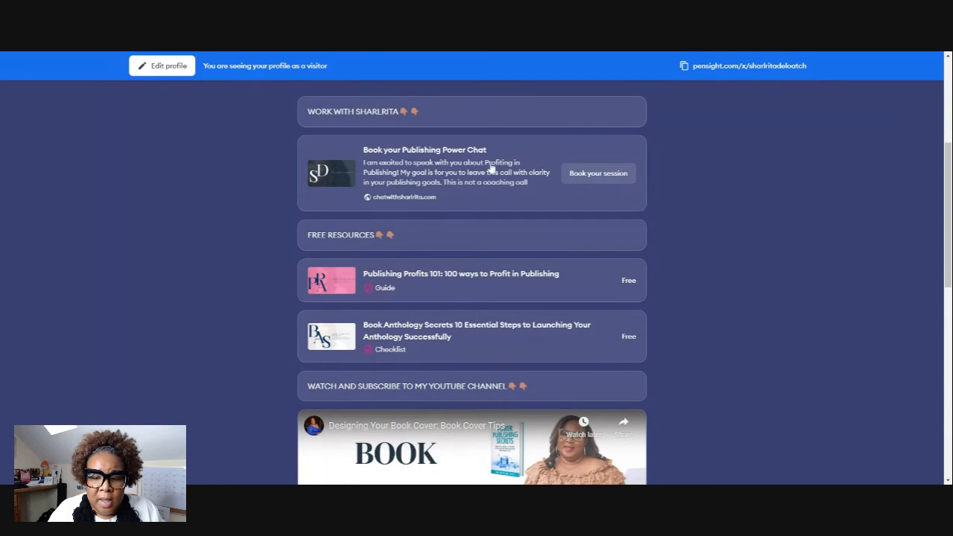
scroll("up", 3)
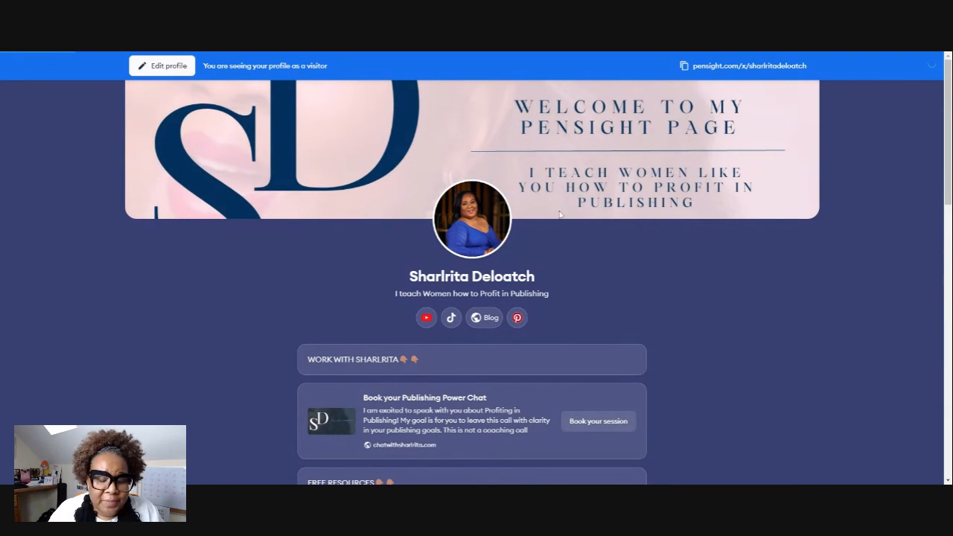
left_click(161, 66)
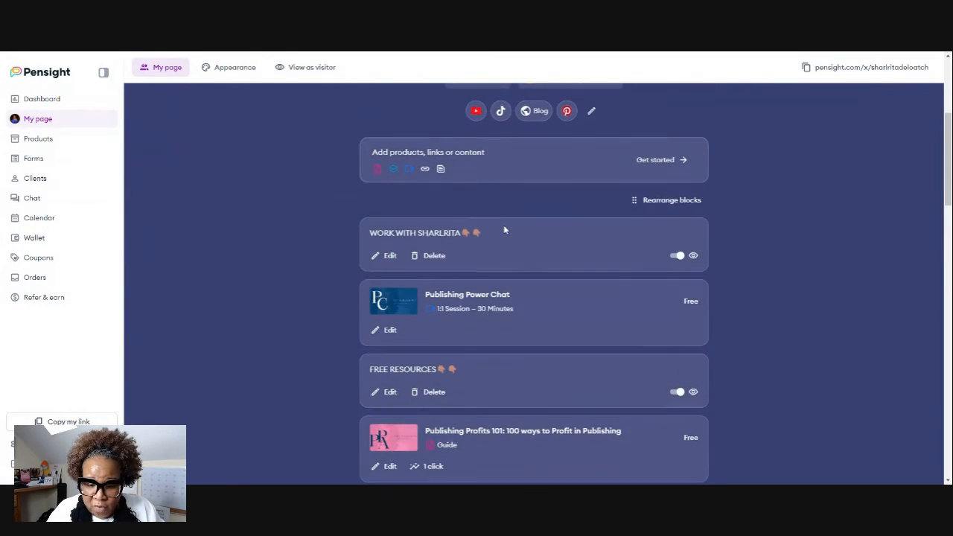
- Open the Publishing Power Chat session settings, review them, and return to My page
scroll("down", 3)
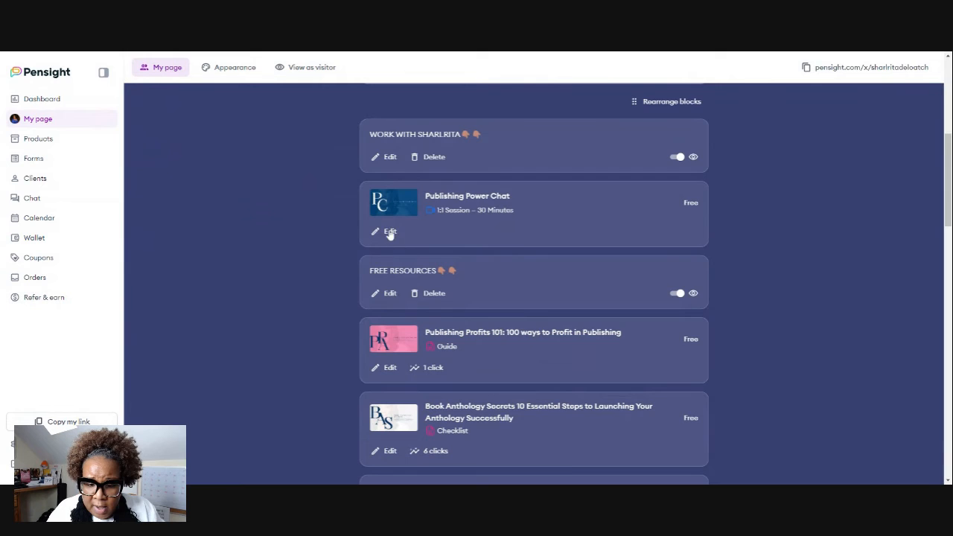
left_click(389, 232)
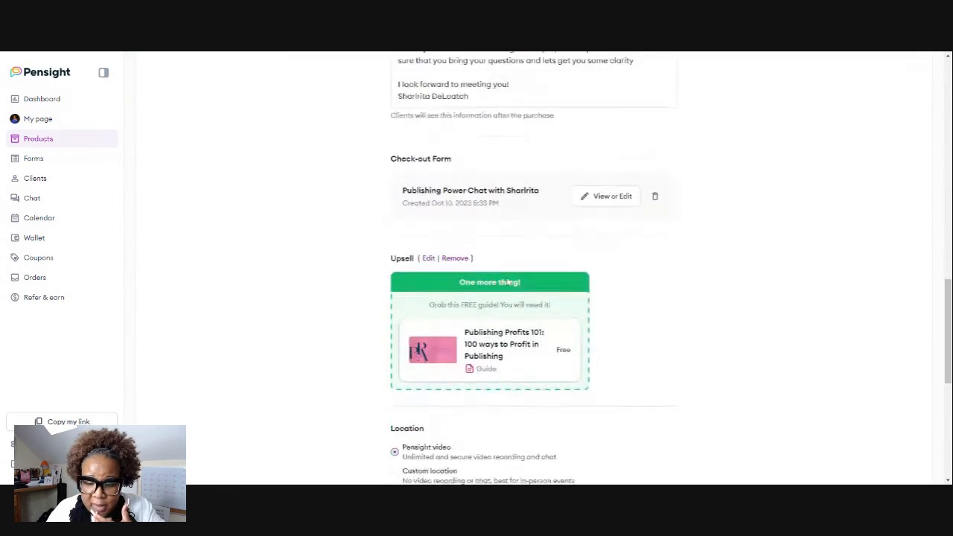
scroll("down", 3)
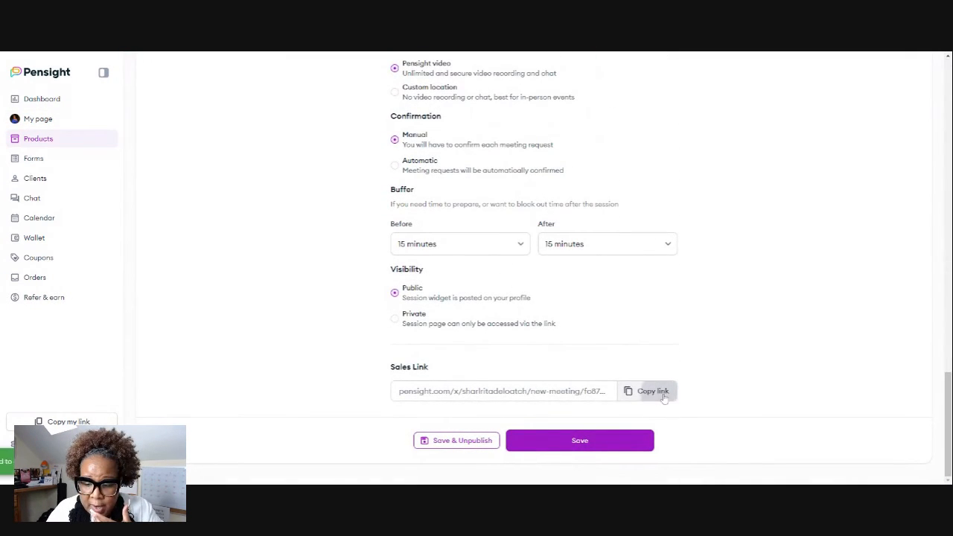
mouse_move(540, 56)
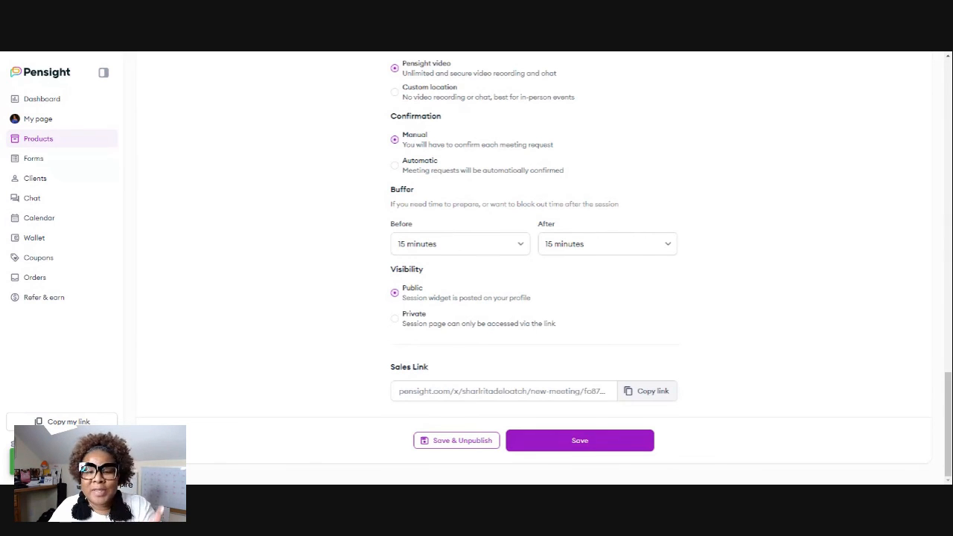
scroll("up", 3)
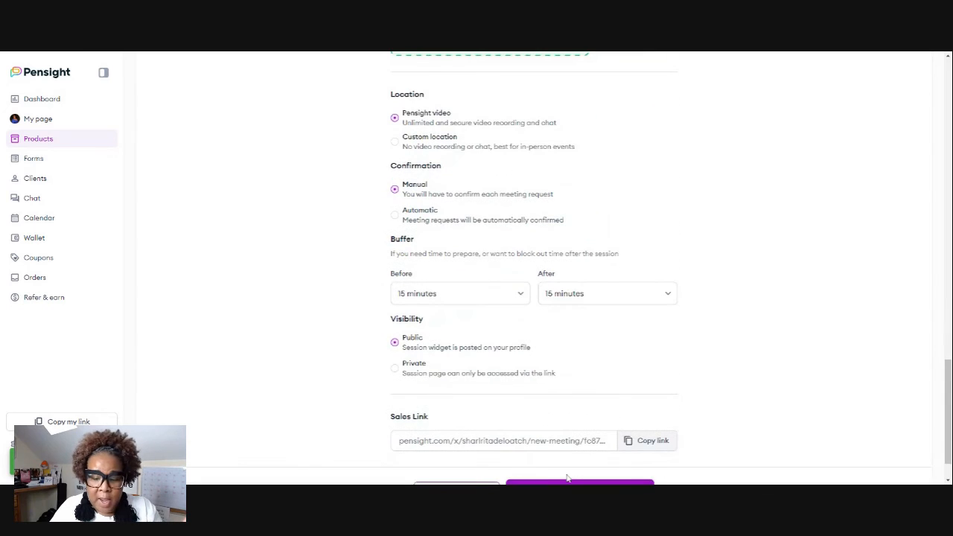
scroll("down", 3)
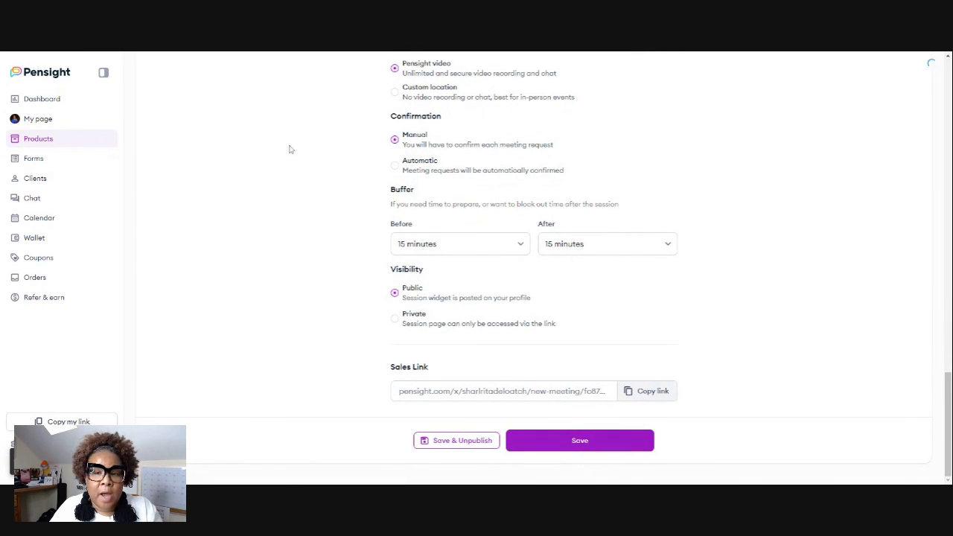
left_click(38, 119)
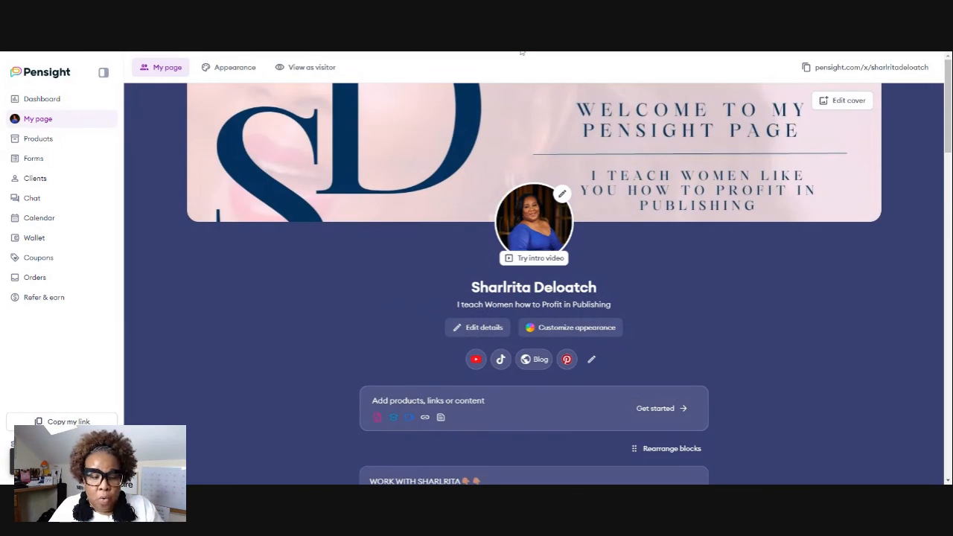